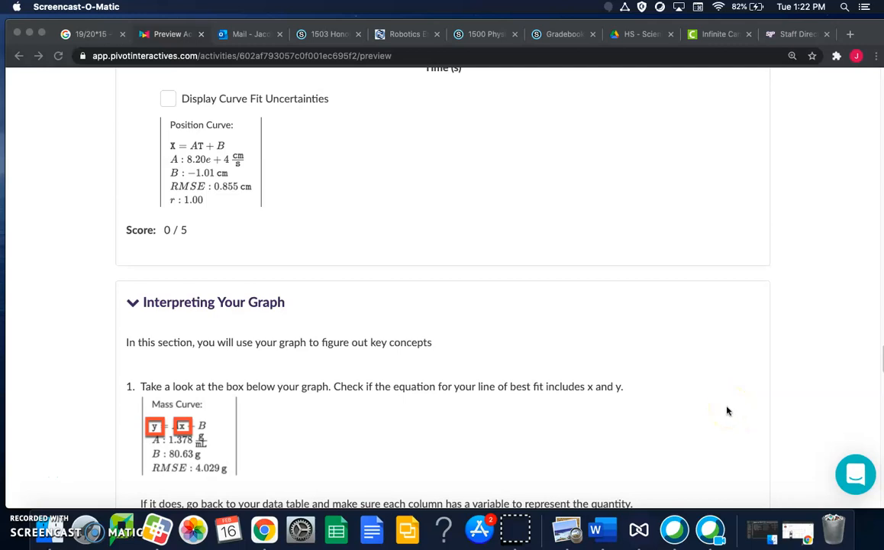
pyautogui.moveTo(727, 410)
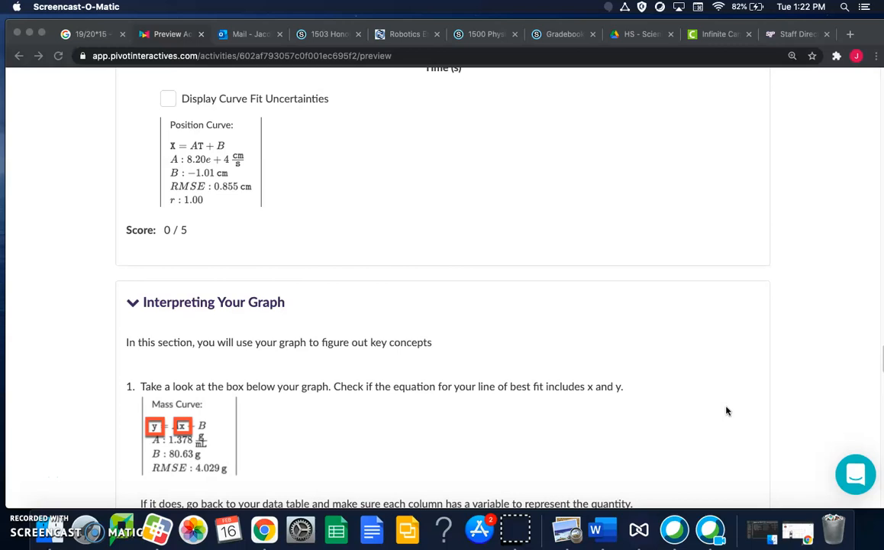
pyautogui.moveTo(205, 119)
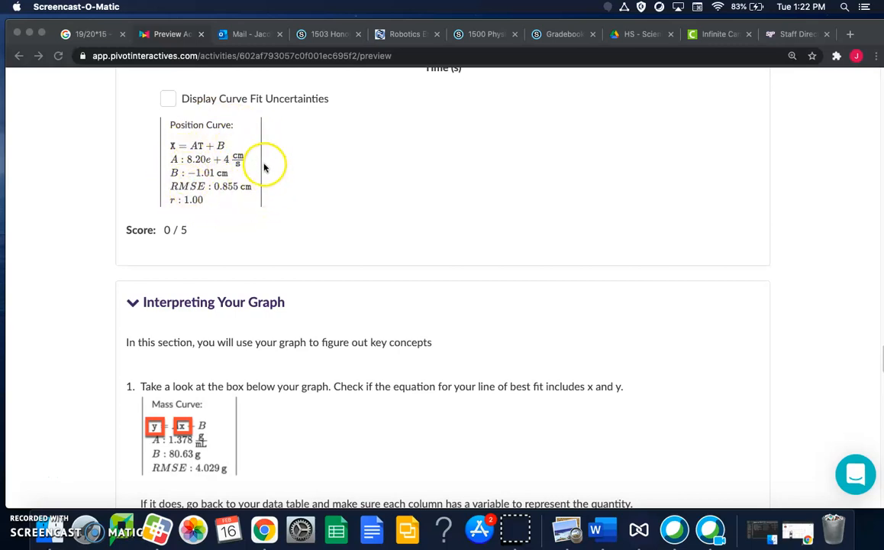
pyautogui.moveTo(278, 296)
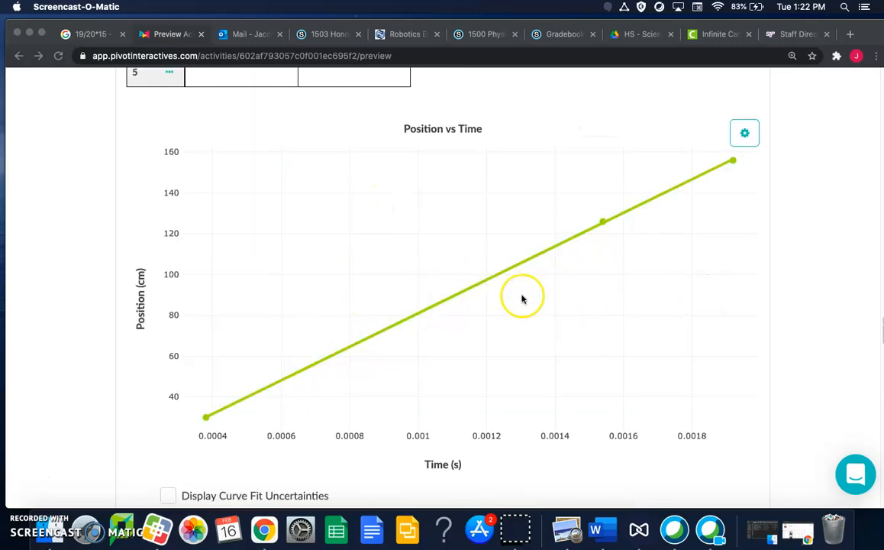
# - Scroll through the activity from the Position vs Time graph down to question 2
pyautogui.scroll(3)
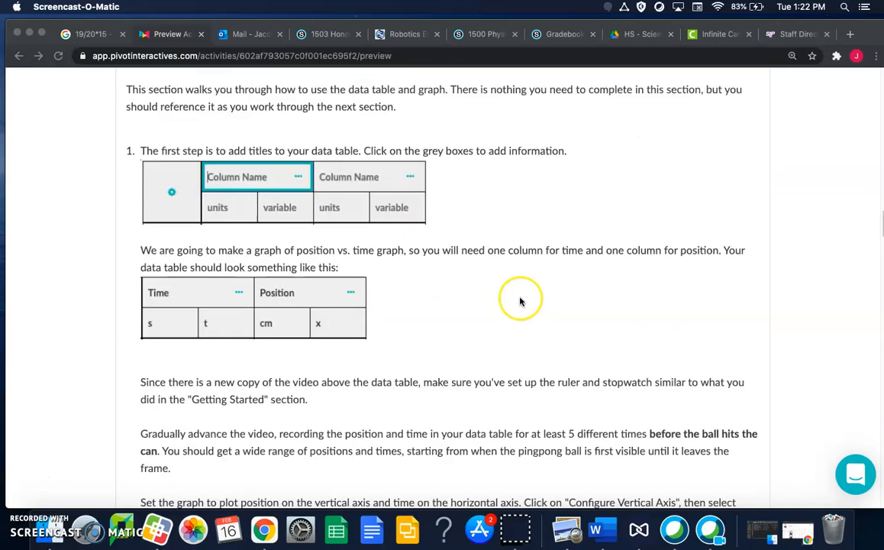
pyautogui.scroll(-3)
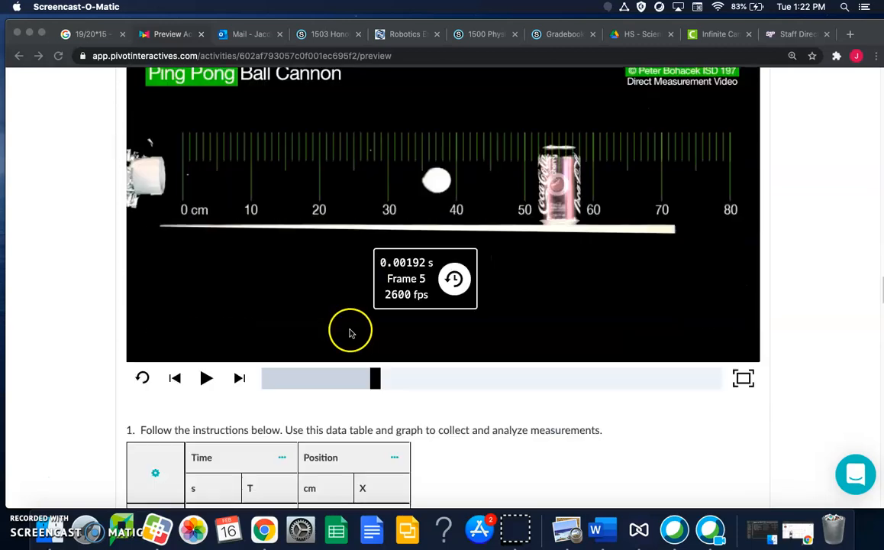
pyautogui.scroll(-3)
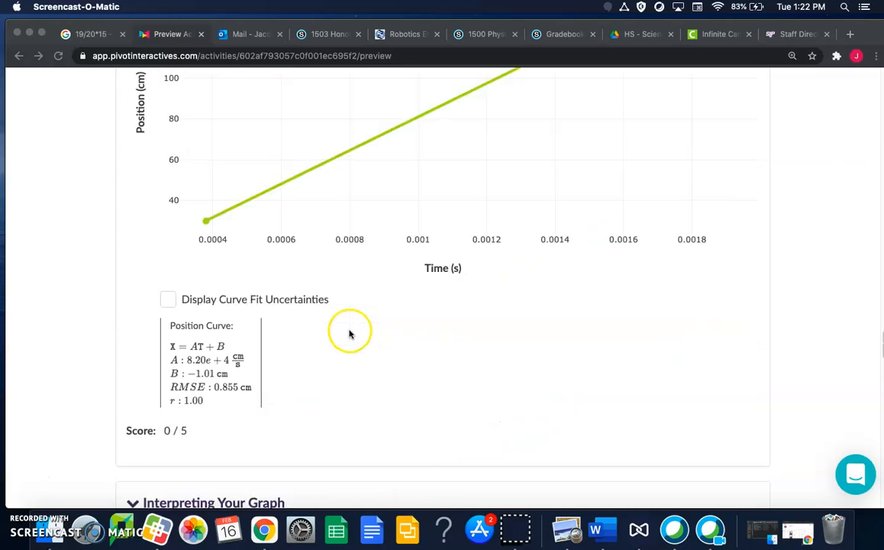
pyautogui.scroll(-3)
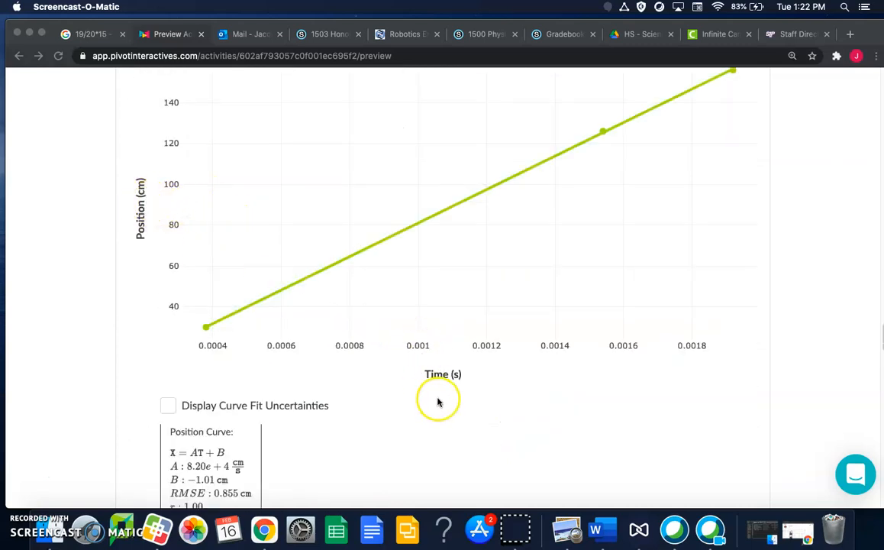
pyautogui.scroll(-3)
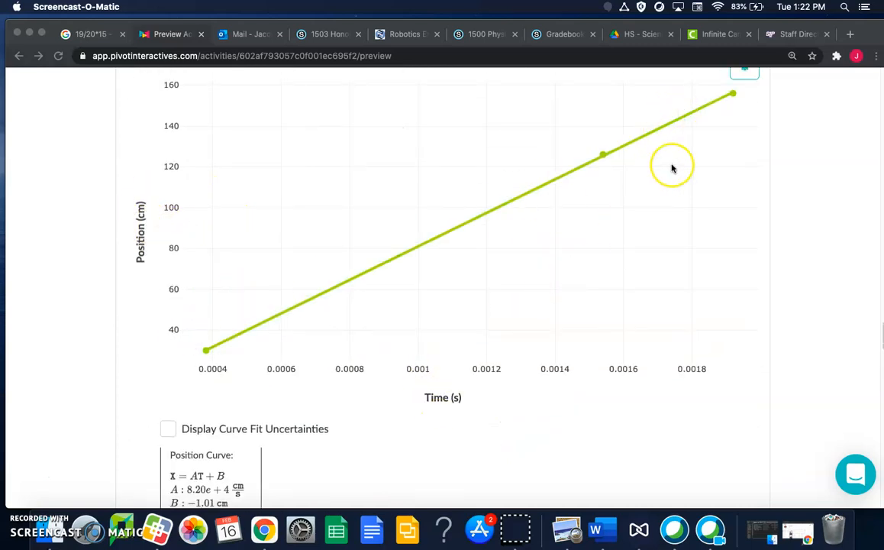
pyautogui.scroll(-3)
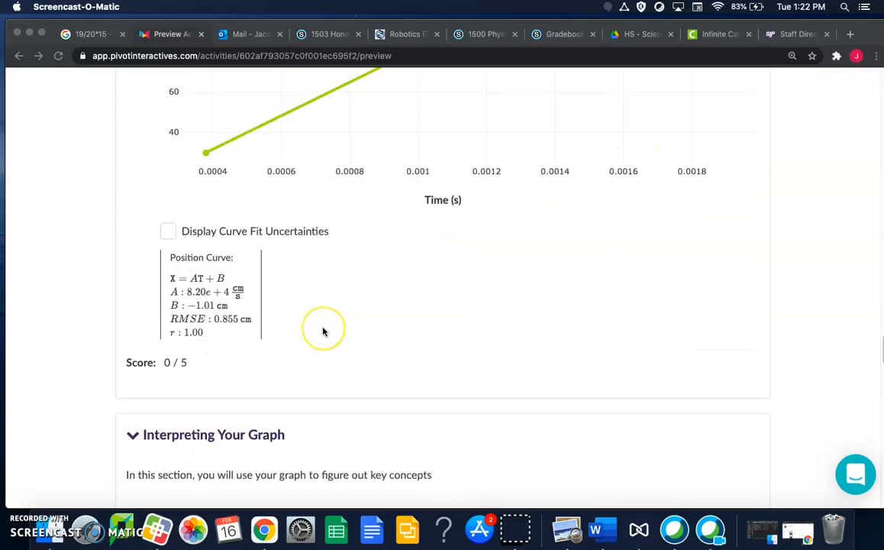
pyautogui.scroll(3)
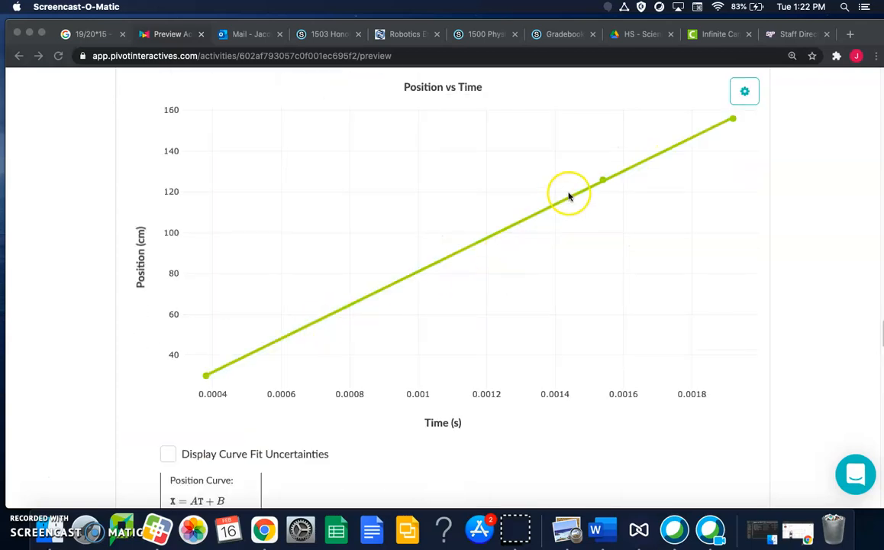
pyautogui.moveTo(443, 334)
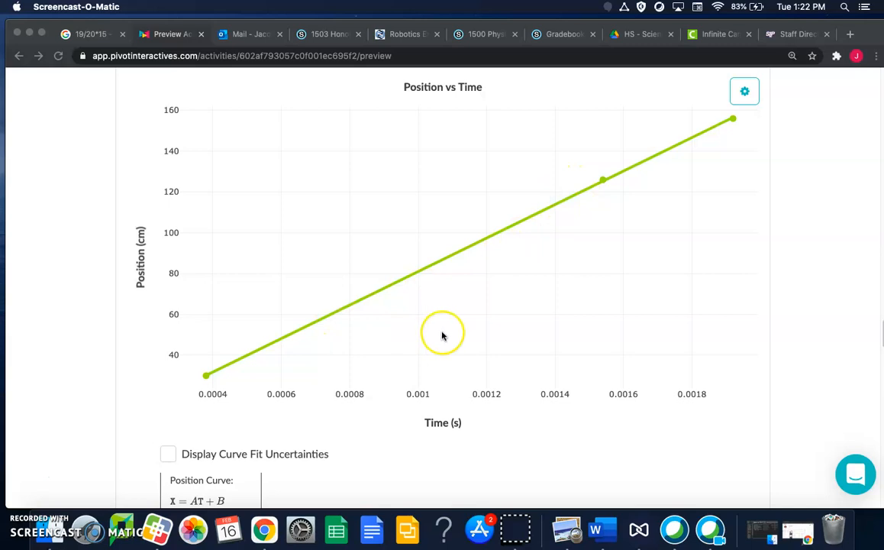
pyautogui.scroll(-3)
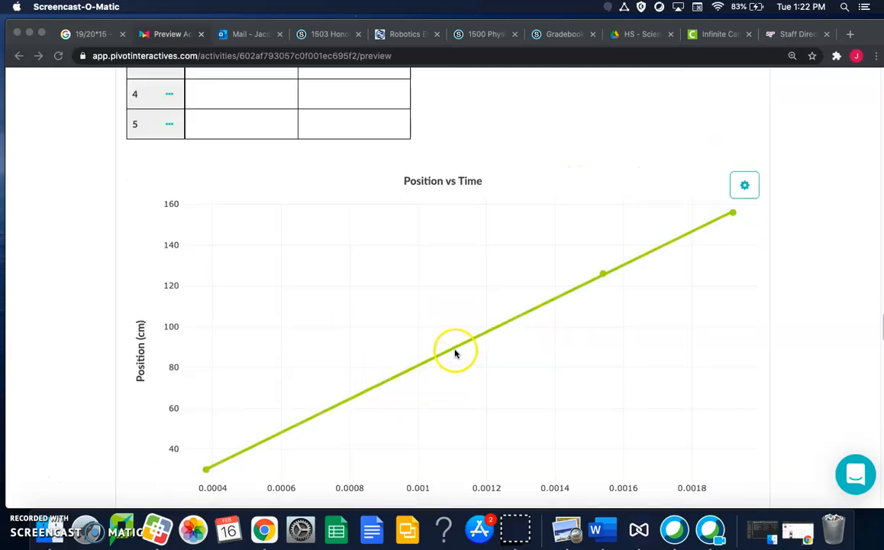
pyautogui.moveTo(308, 385)
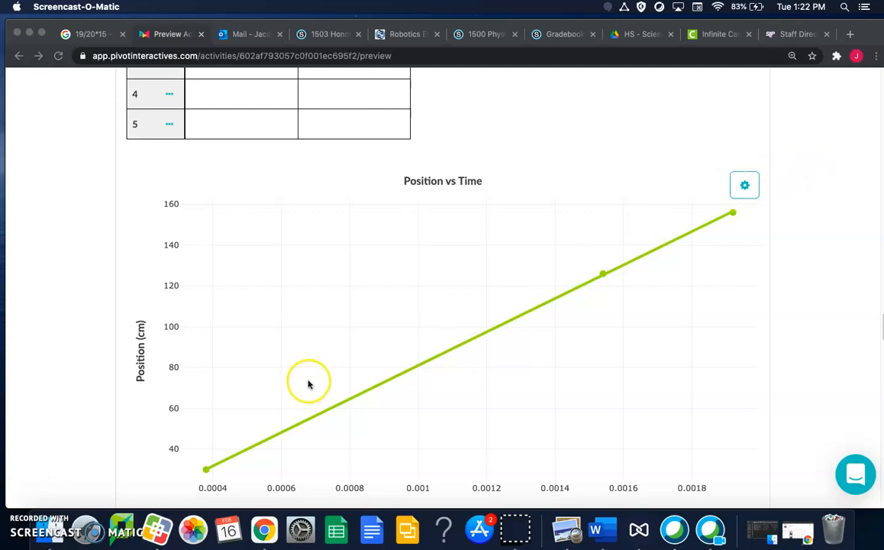
pyautogui.scroll(-3)
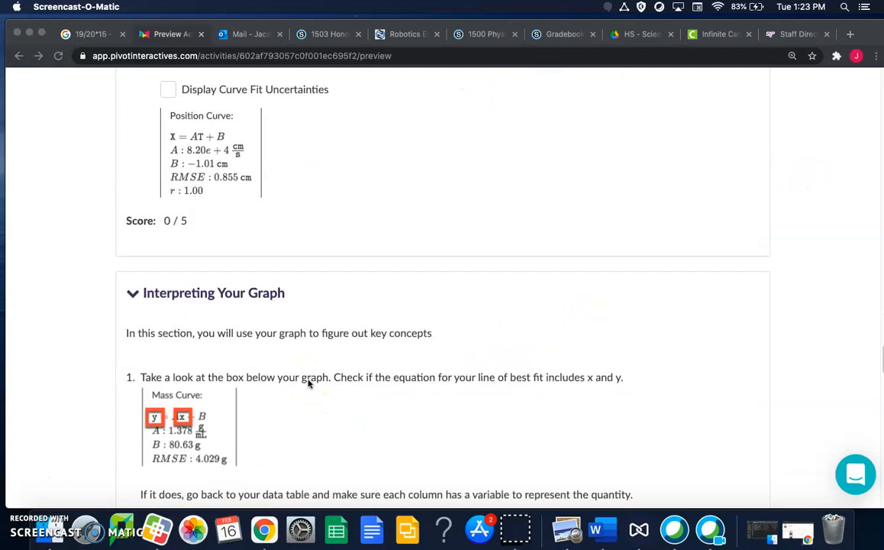
pyautogui.scroll(-3)
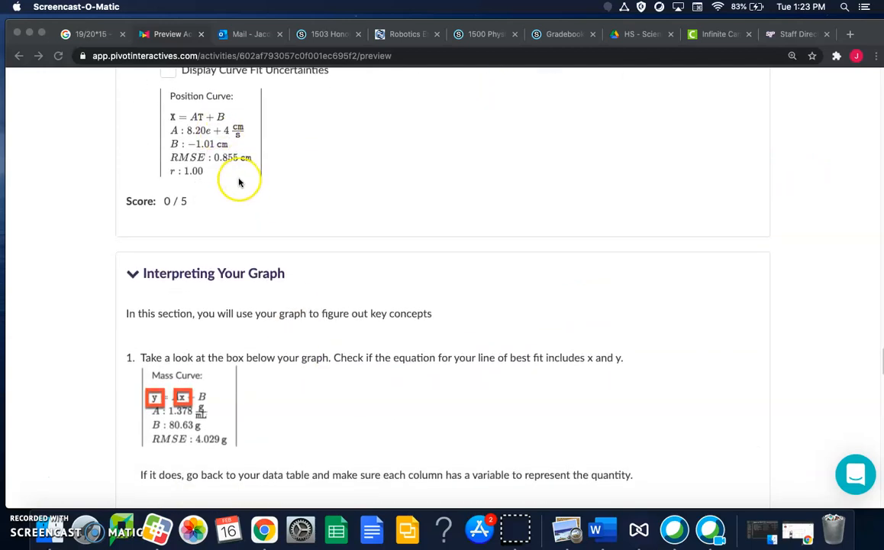
pyautogui.moveTo(275, 170)
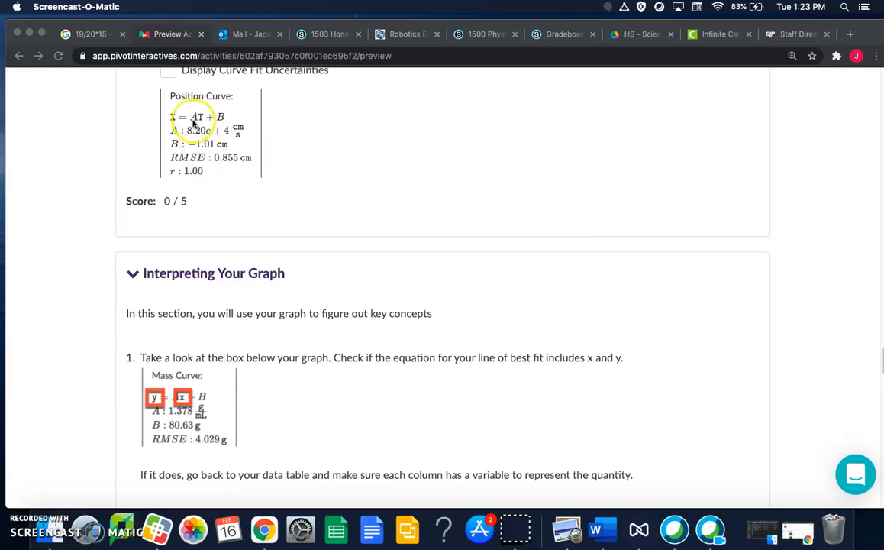
pyautogui.moveTo(206, 135)
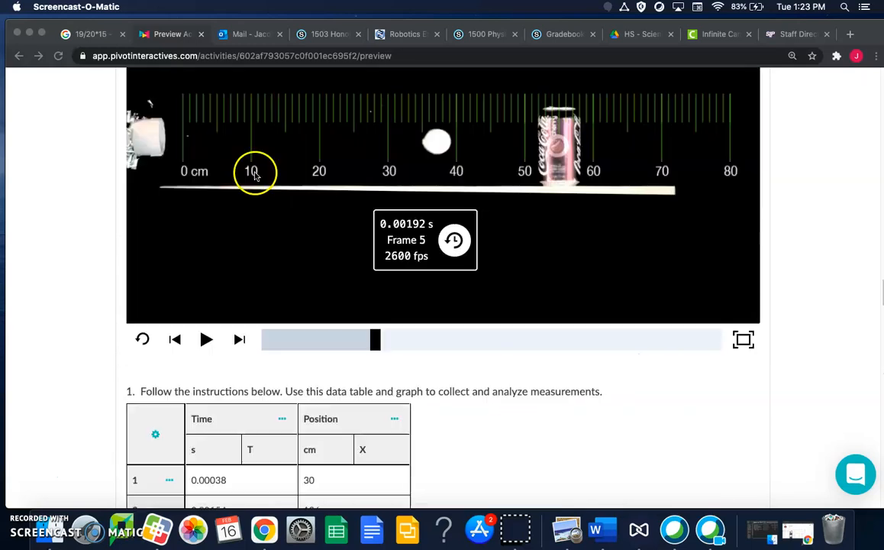
pyautogui.scroll(-3)
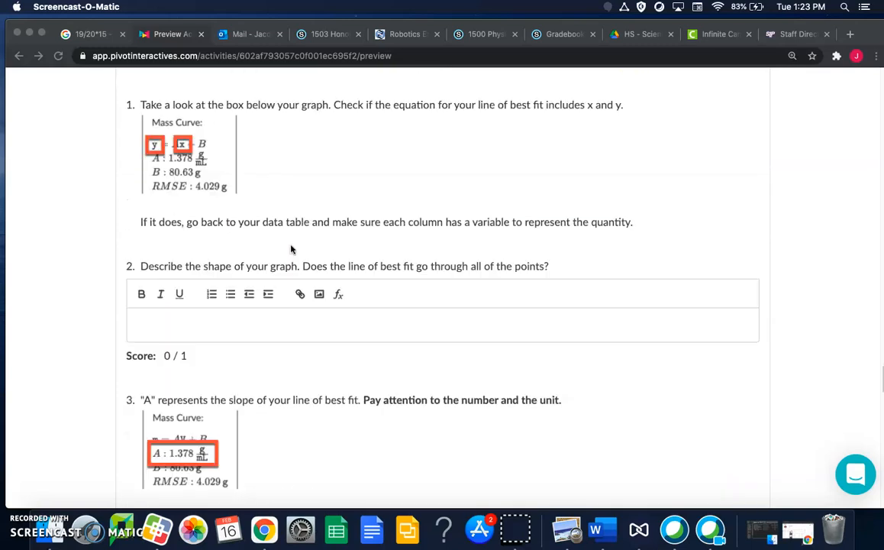
pyautogui.scroll(3)
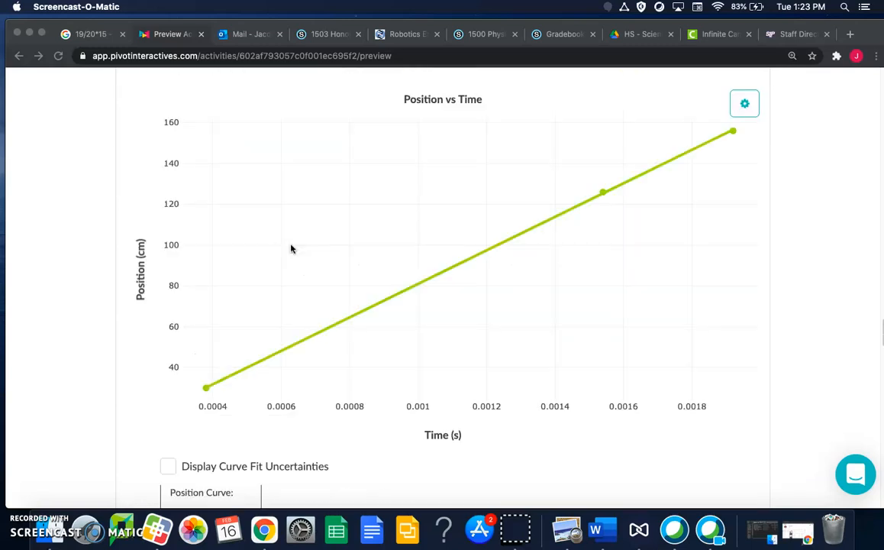
pyautogui.scroll(-3)
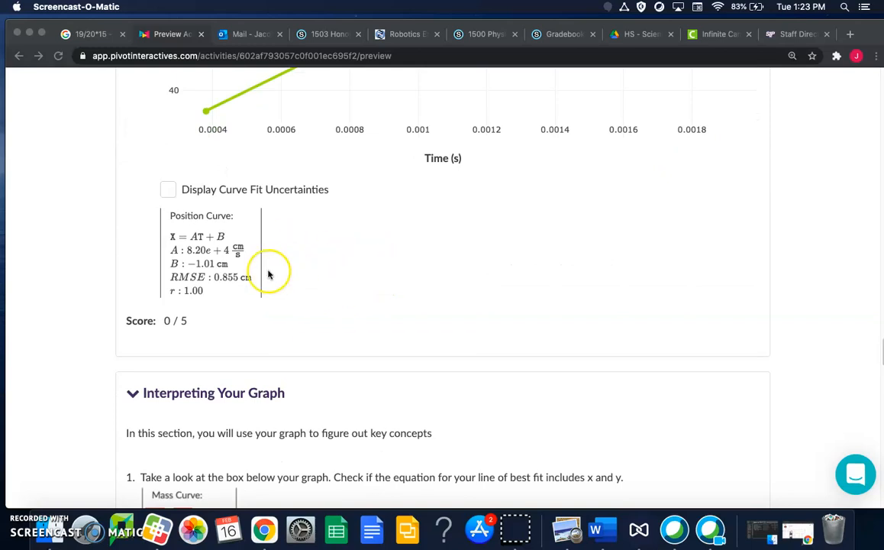
pyautogui.scroll(-3)
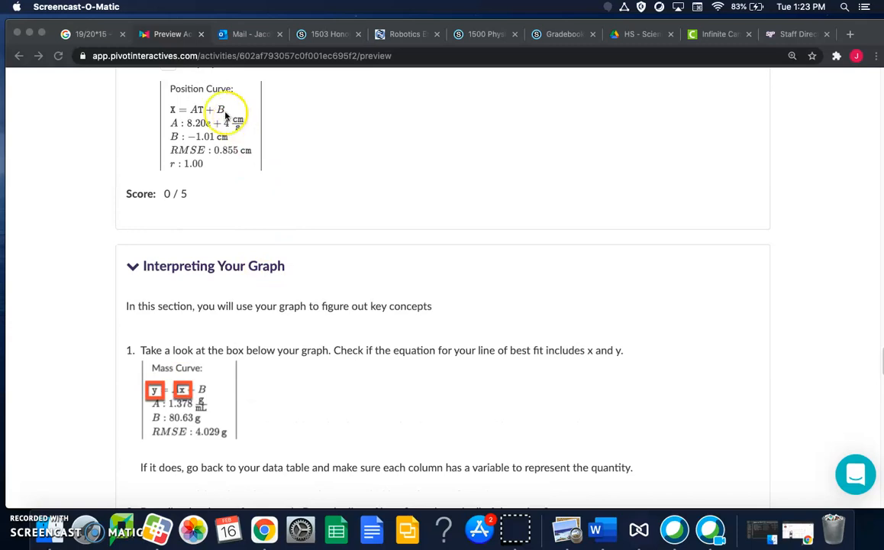
pyautogui.moveTo(241, 284)
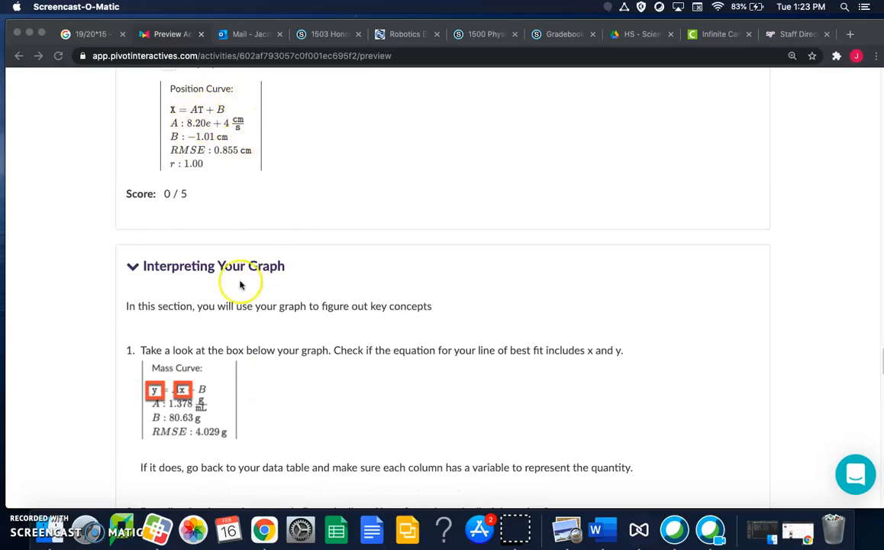
pyautogui.moveTo(328, 394)
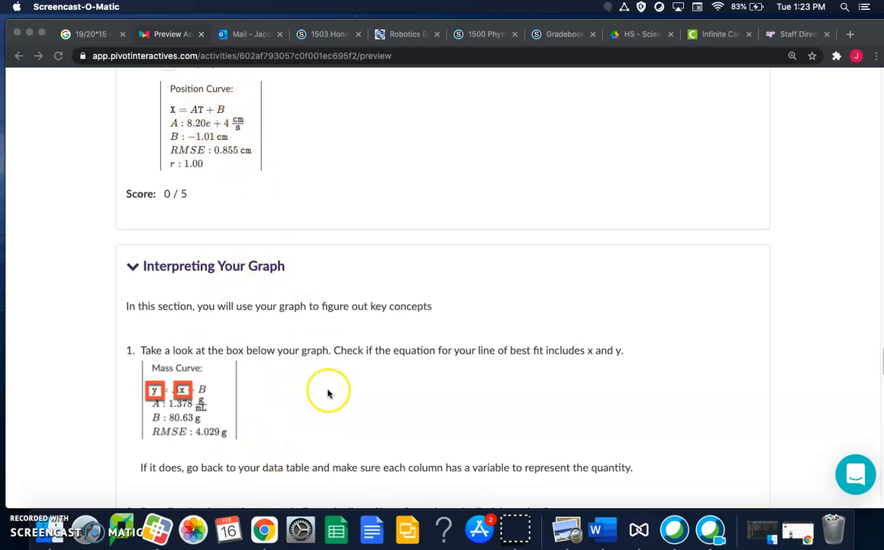
pyautogui.scroll(-3)
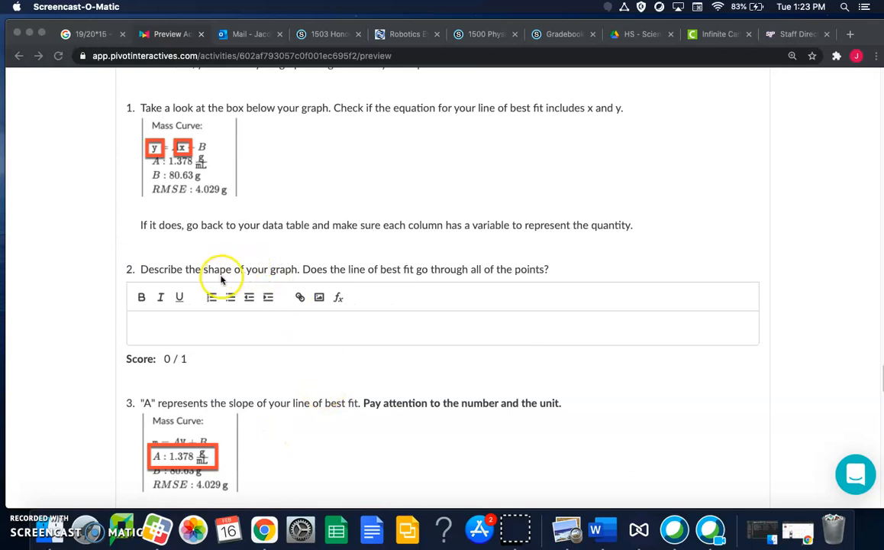
pyautogui.scroll(-3)
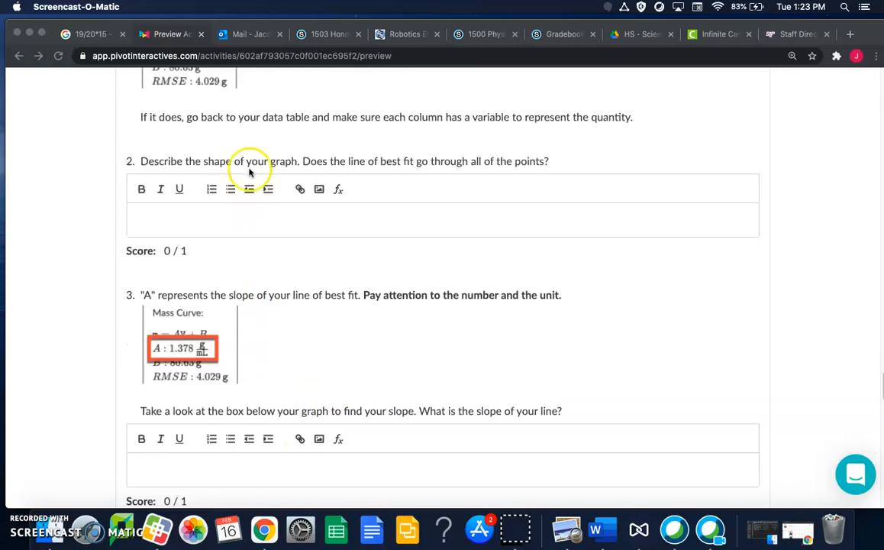
pyautogui.moveTo(171, 169)
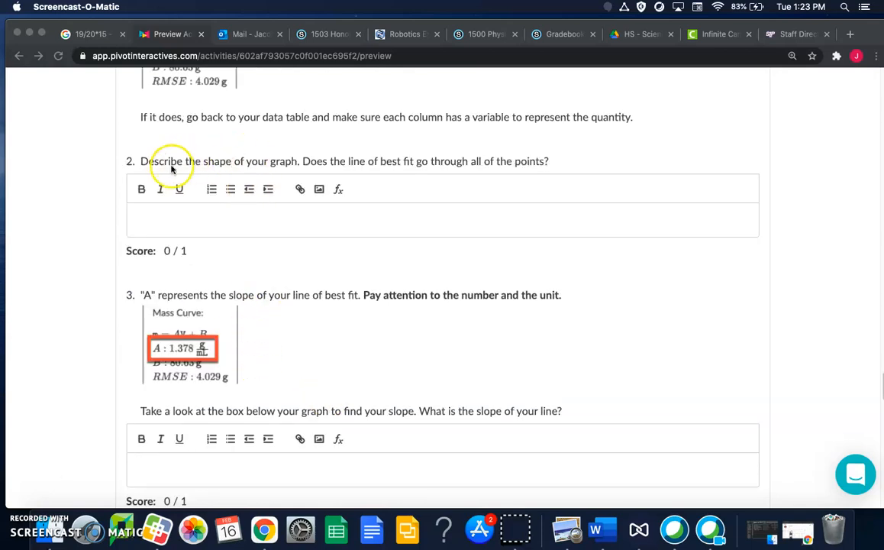
pyautogui.moveTo(158, 166)
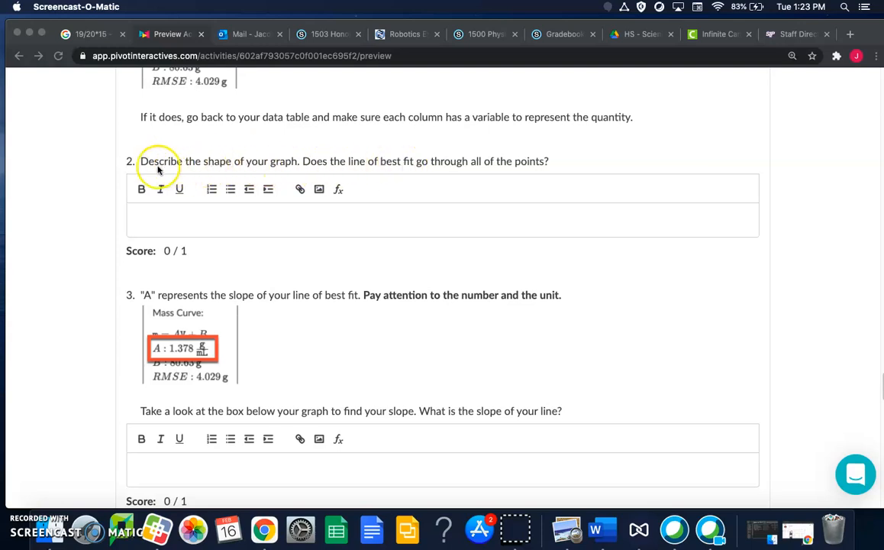
pyautogui.moveTo(425, 166)
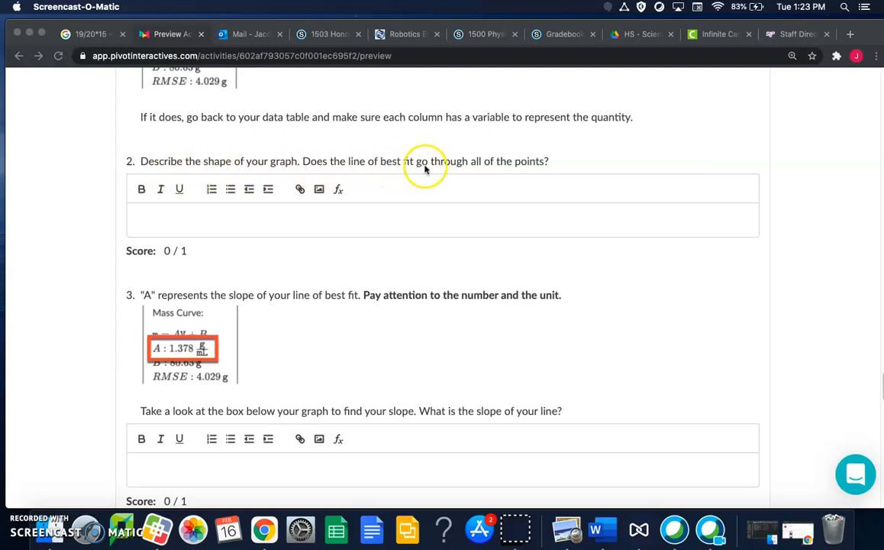
pyautogui.scroll(-3)
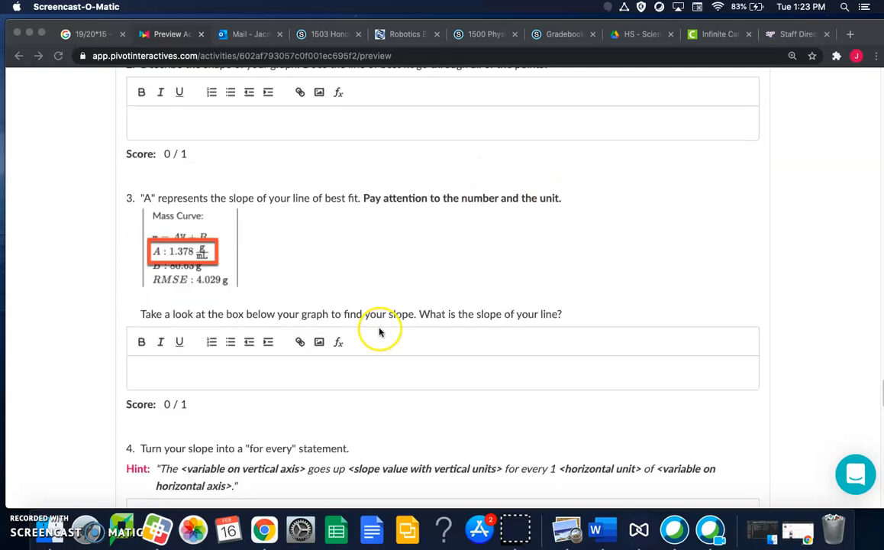
pyautogui.moveTo(214, 208)
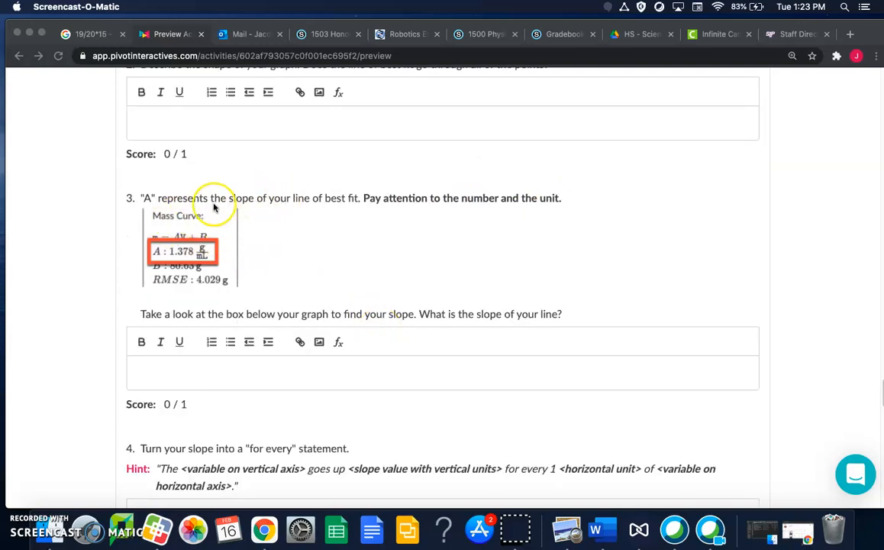
pyautogui.moveTo(247, 244)
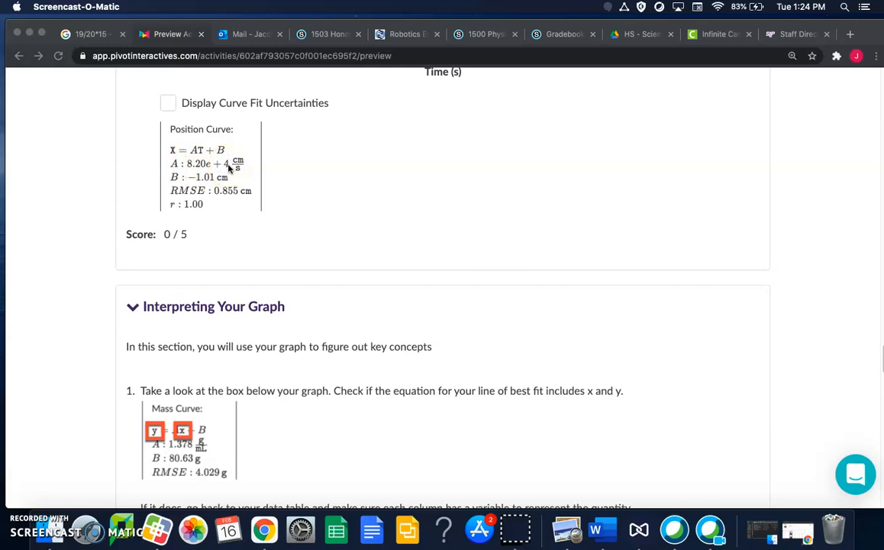
pyautogui.moveTo(229, 167)
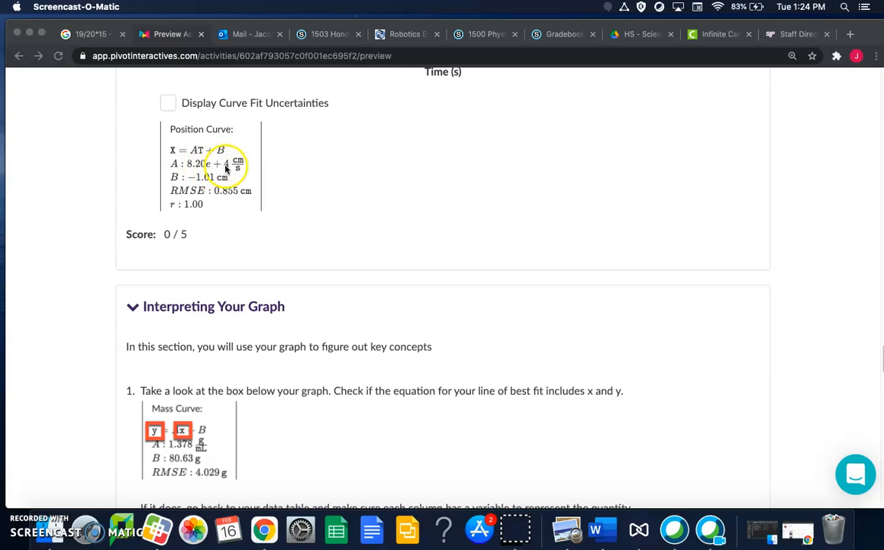
pyautogui.moveTo(196, 167)
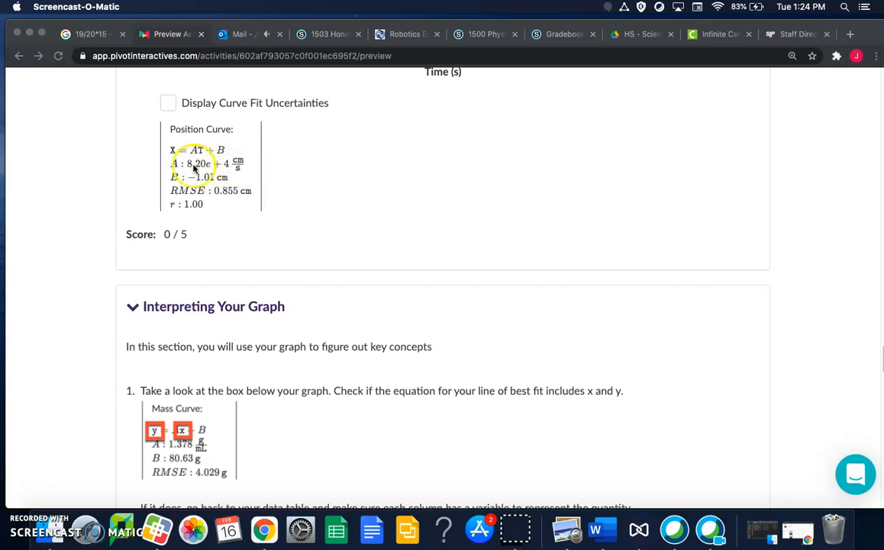
pyautogui.scroll(-3)
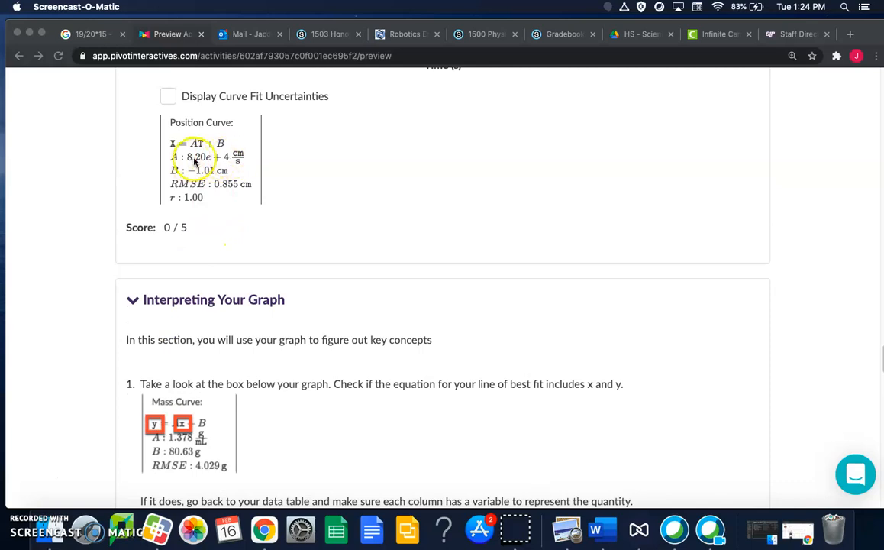
pyautogui.moveTo(211, 217)
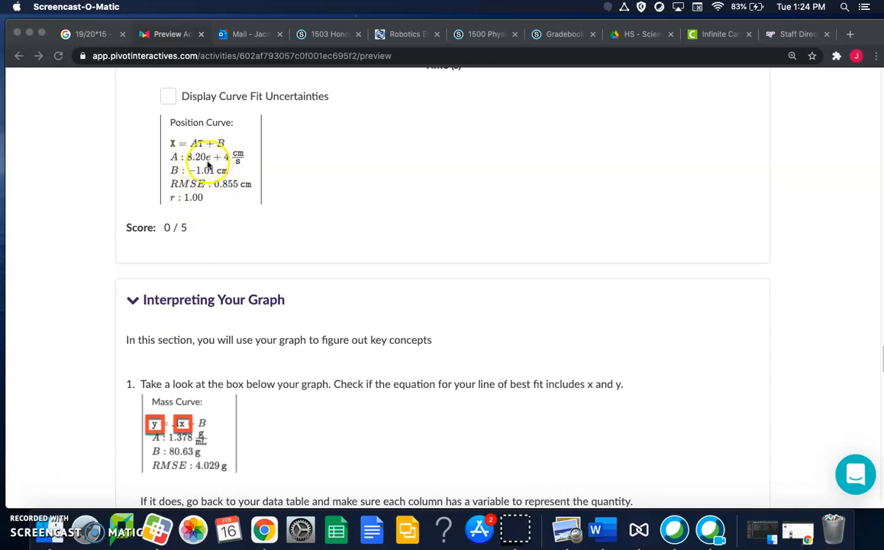
pyautogui.scroll(-3)
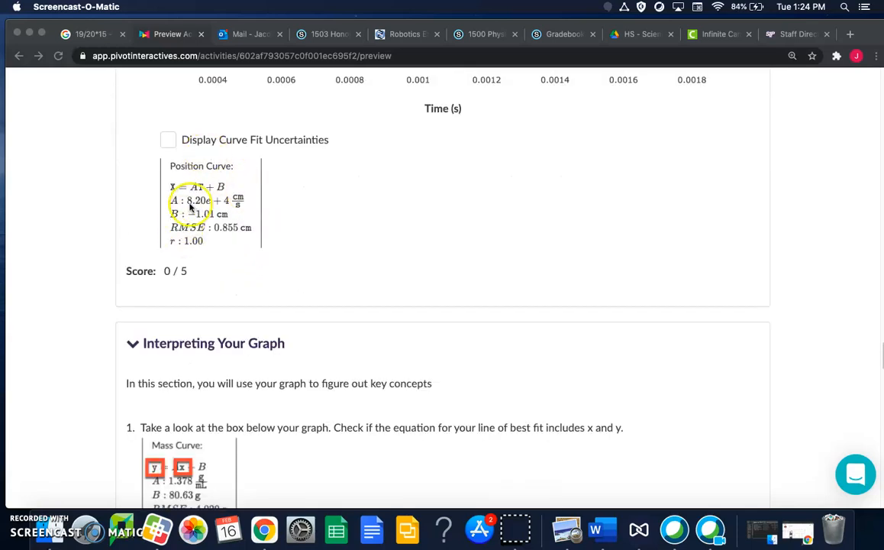
pyautogui.scroll(-3)
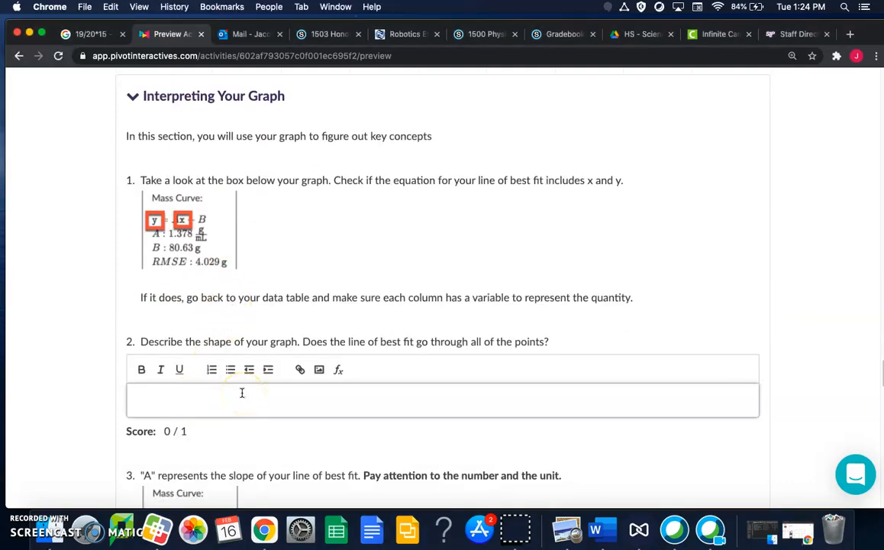
# - Enter 82,000 as the slope value in the question 2 answer box
pyautogui.write('82')
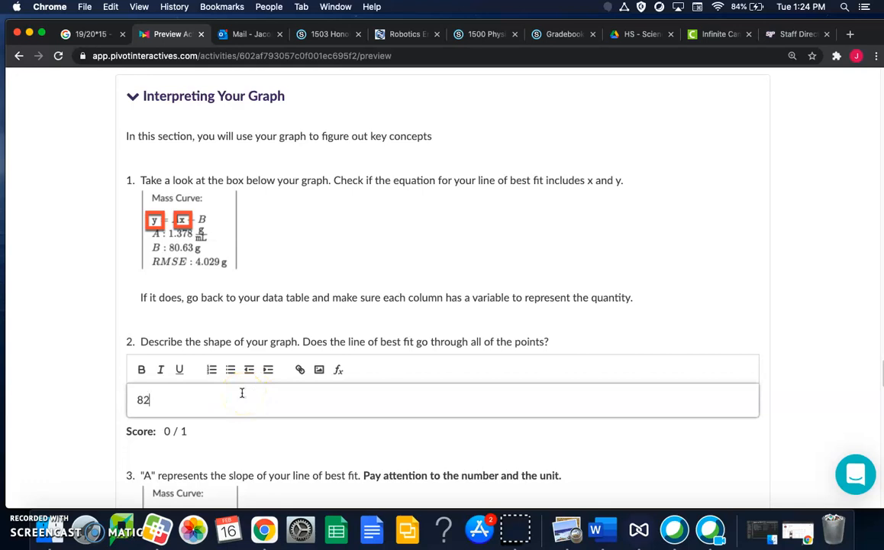
pyautogui.write(',000')
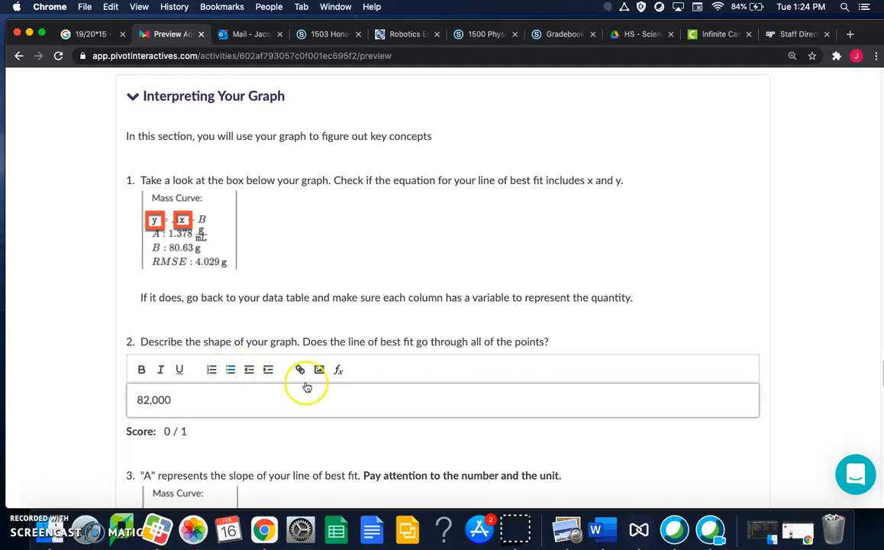
pyautogui.scroll(-3)
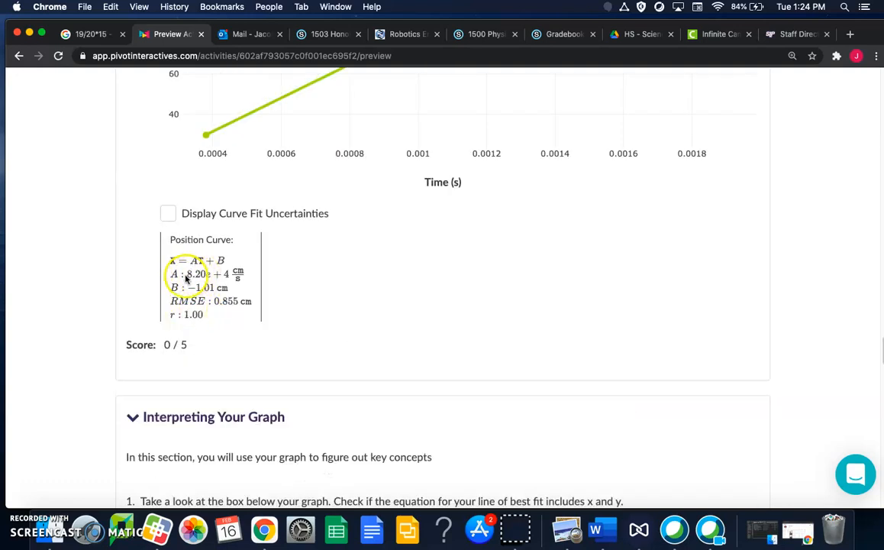
# - Check the fit's A value units and append cm/s so the answer reads 82,000 cm/s
pyautogui.doubleClick(196, 274)
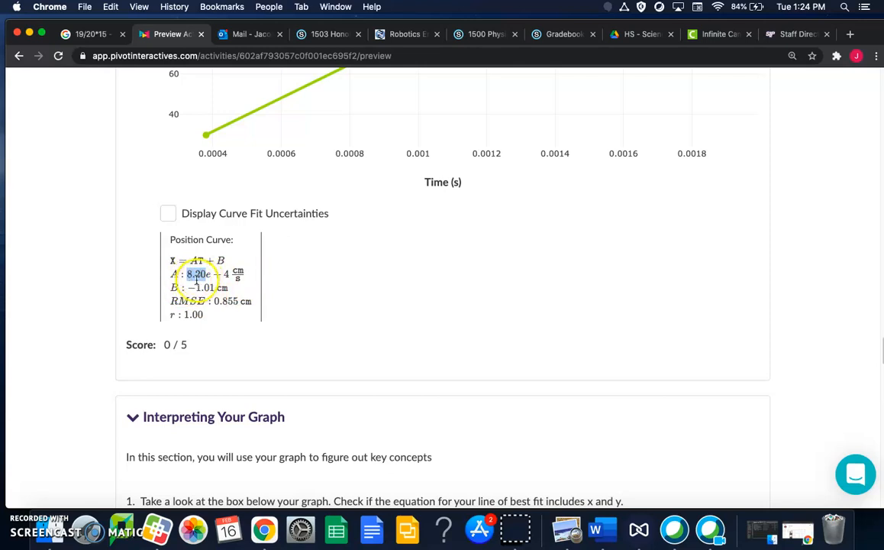
pyautogui.scroll(-3)
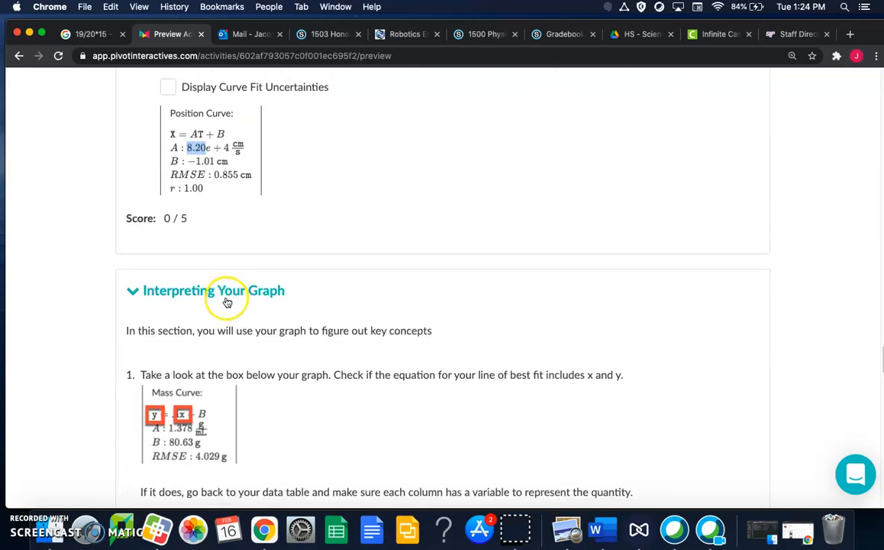
pyautogui.scroll(-3)
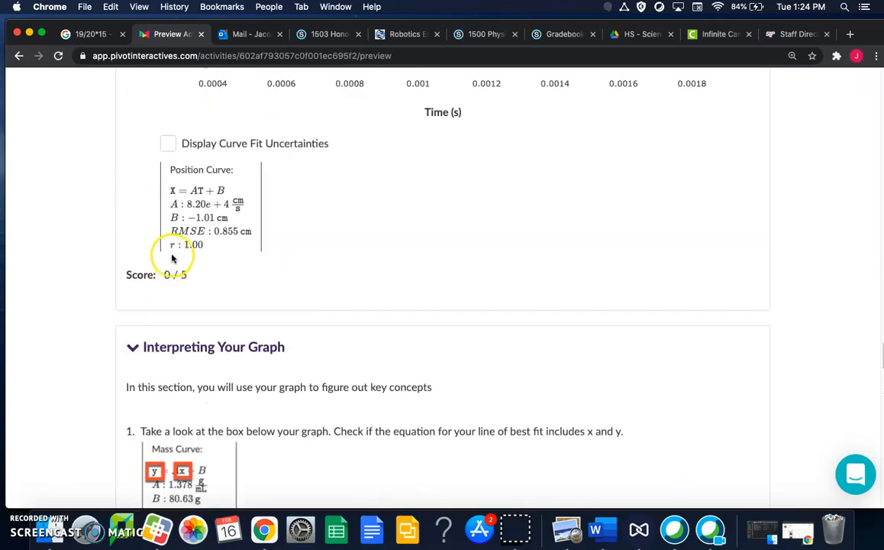
pyautogui.moveTo(226, 206)
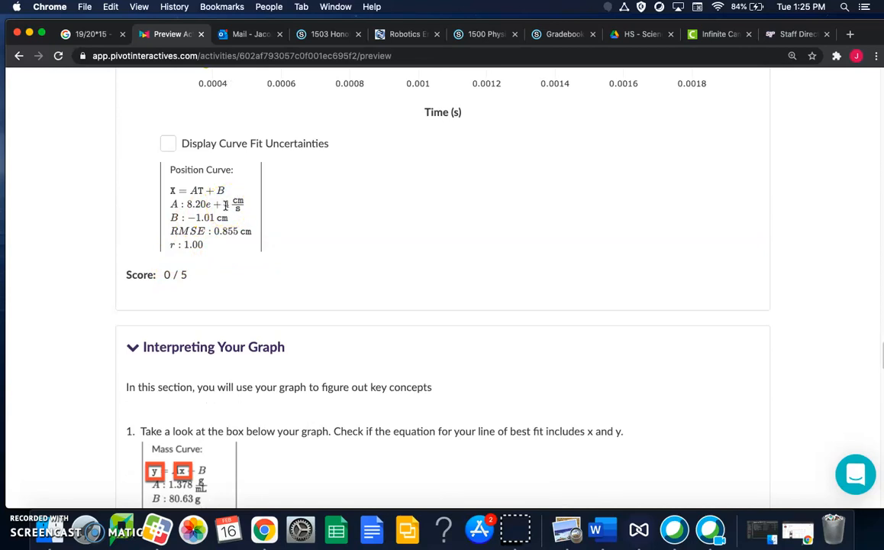
pyautogui.moveTo(224, 204)
pyautogui.write('82,000')
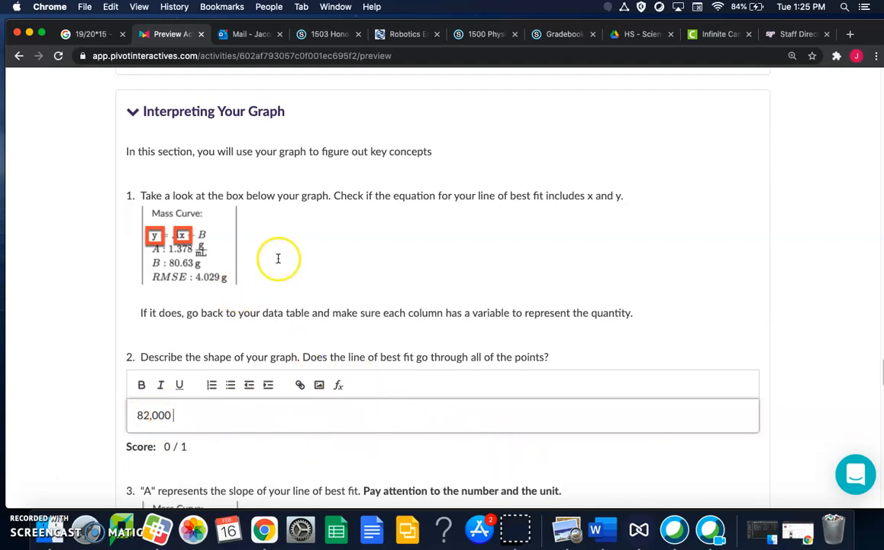
pyautogui.scroll(-3)
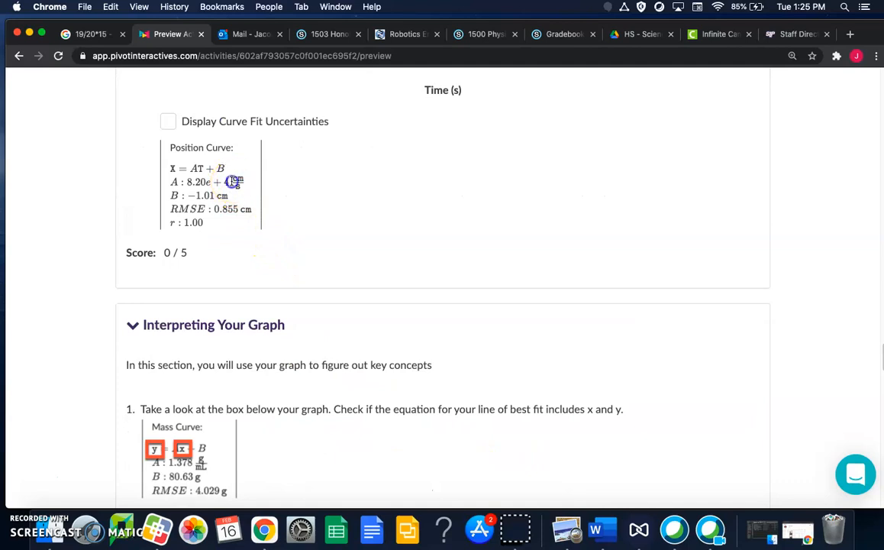
pyautogui.scroll(-3)
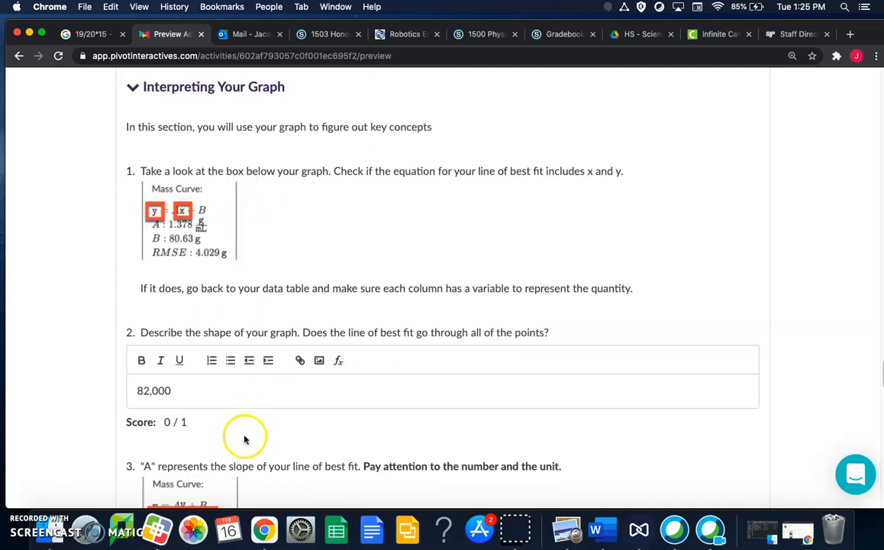
pyautogui.scroll(-3)
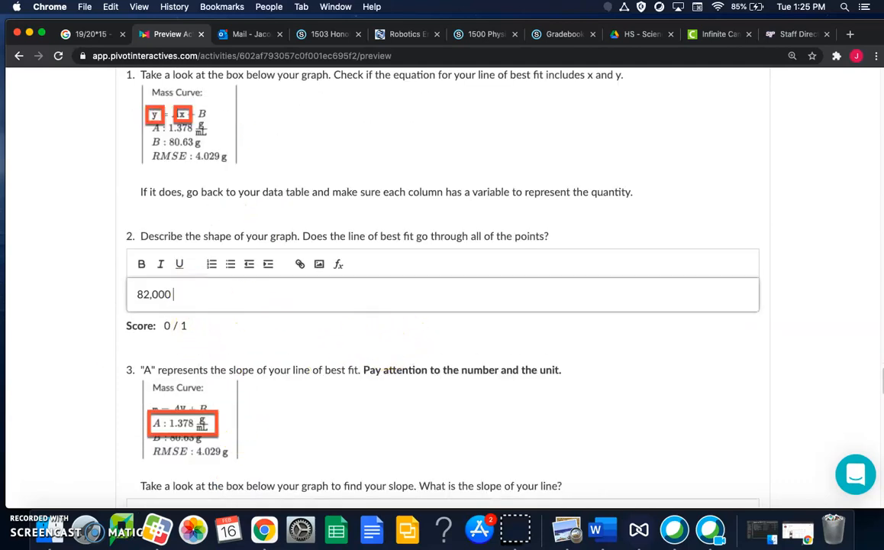
pyautogui.write('cm/s')
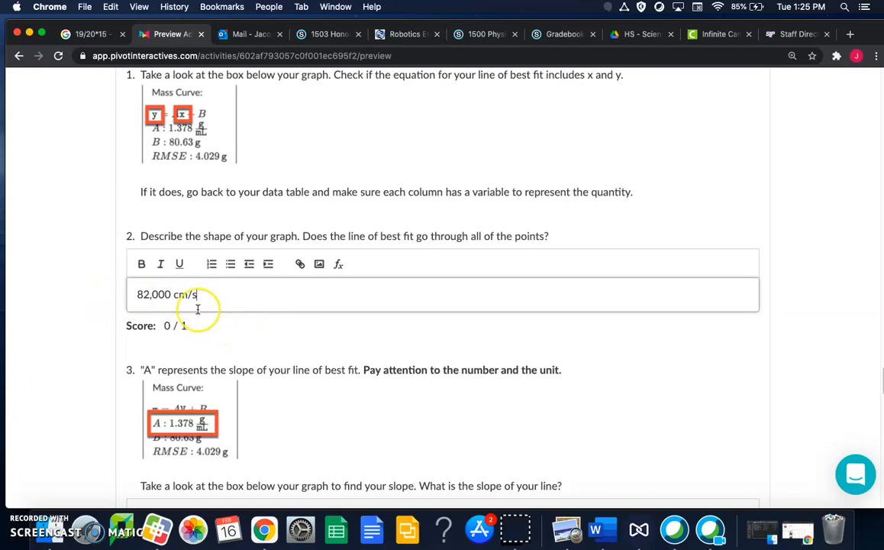
pyautogui.scroll(-3)
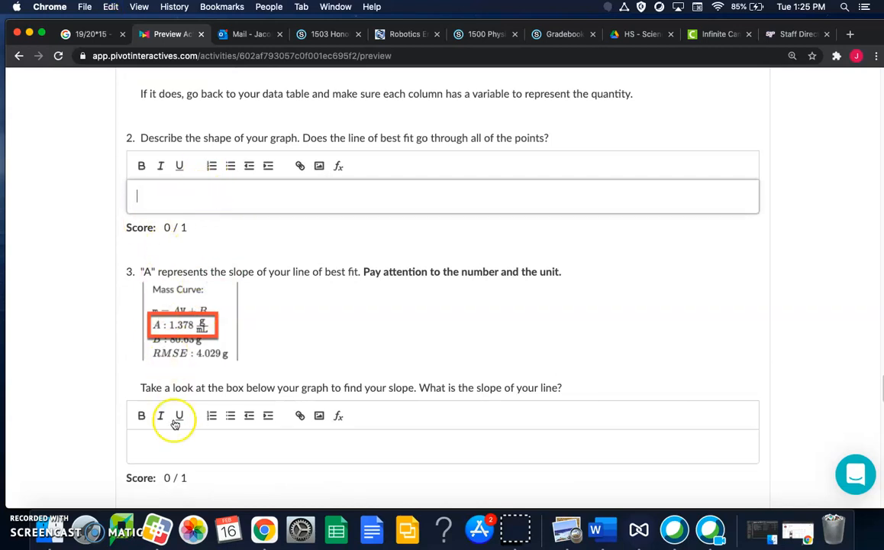
# - Enter 82,000 cm/s as the slope answer for question 3, leaving question 2 empty
pyautogui.write('82,000 cm/s')
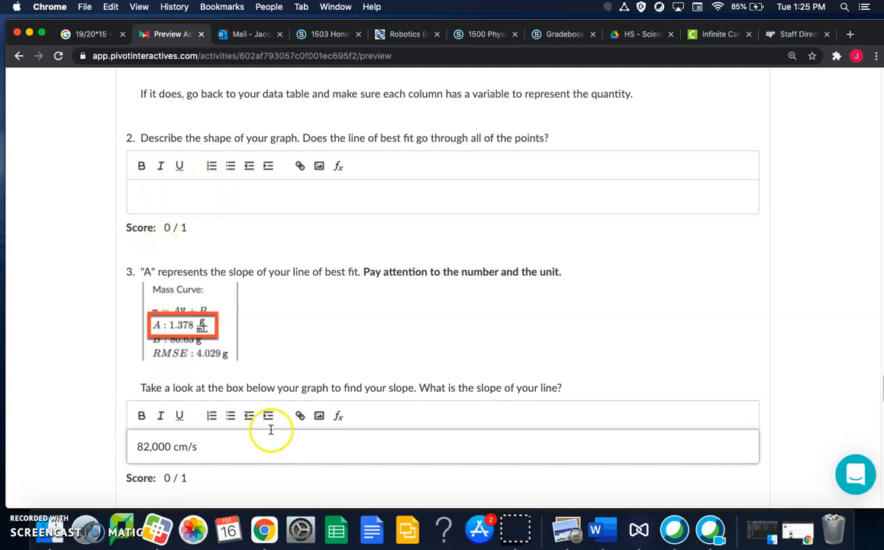
pyautogui.scroll(-3)
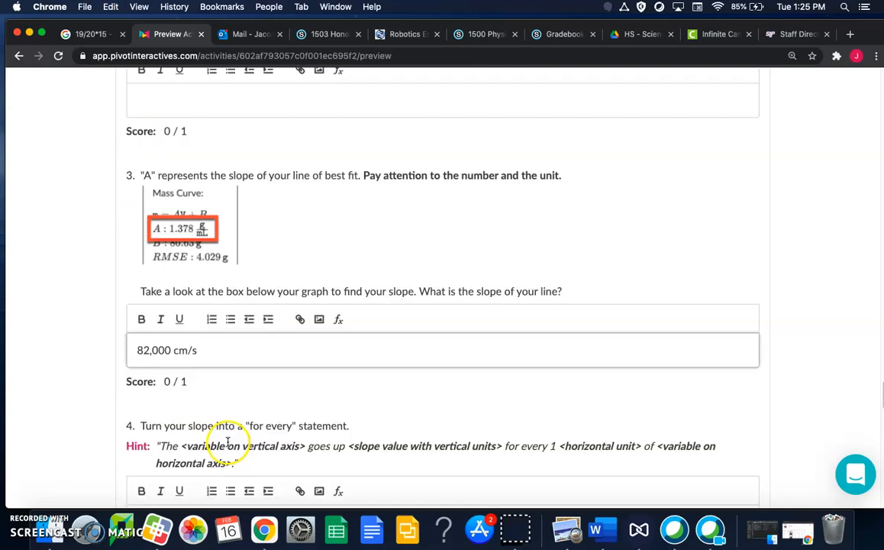
pyautogui.scroll(-3)
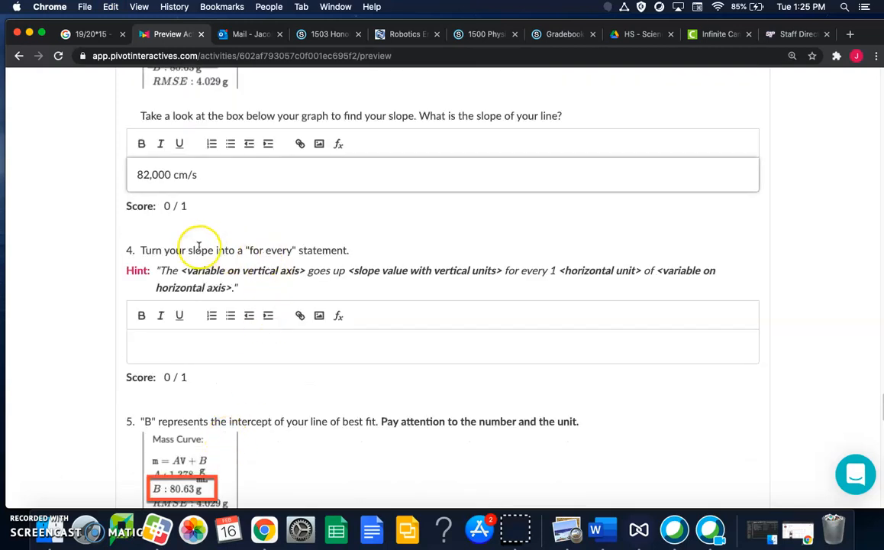
pyautogui.moveTo(334, 251)
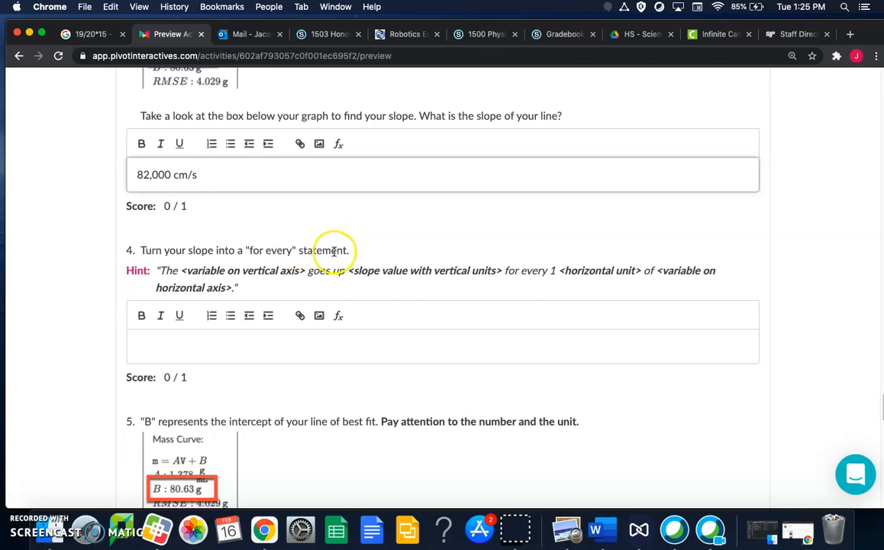
pyautogui.scroll(-3)
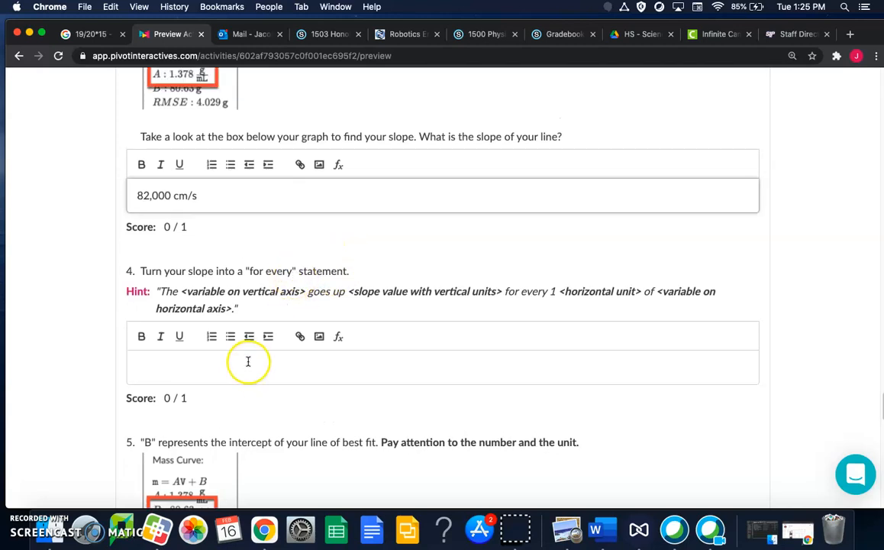
pyautogui.scroll(-3)
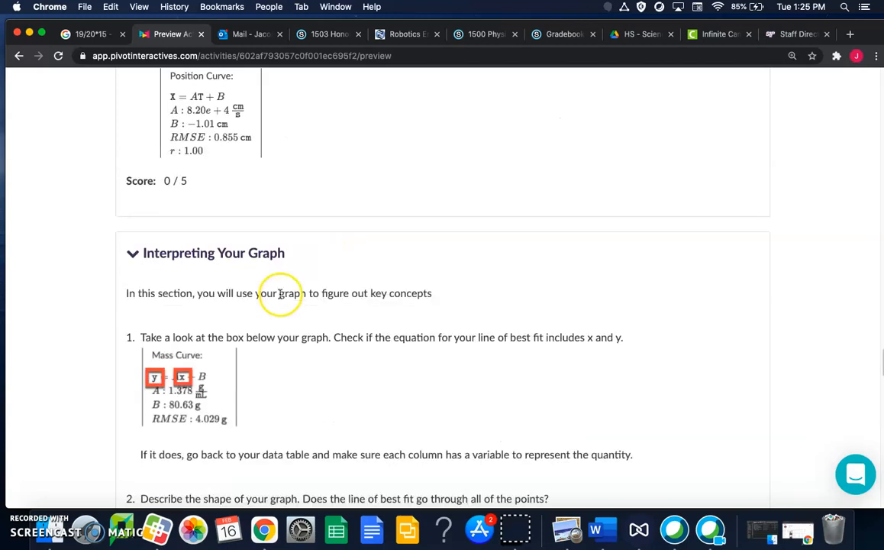
pyautogui.scroll(3)
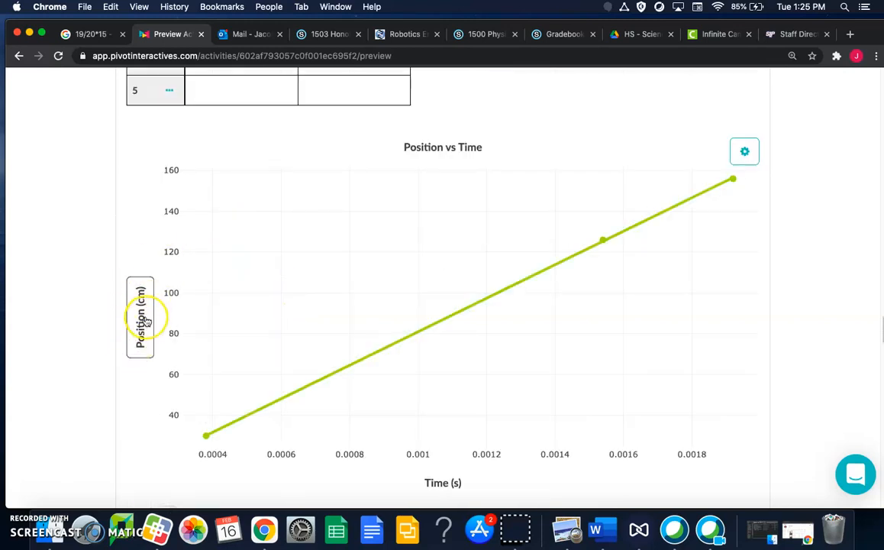
pyautogui.scroll(-3)
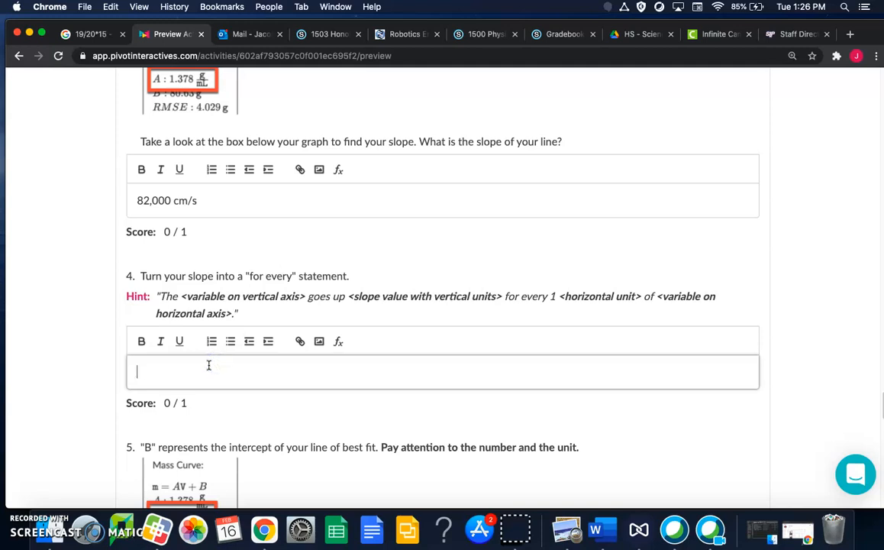
# - Begin the slope statement with 'The position goes up 82,000 cm'
pyautogui.write('The positi')
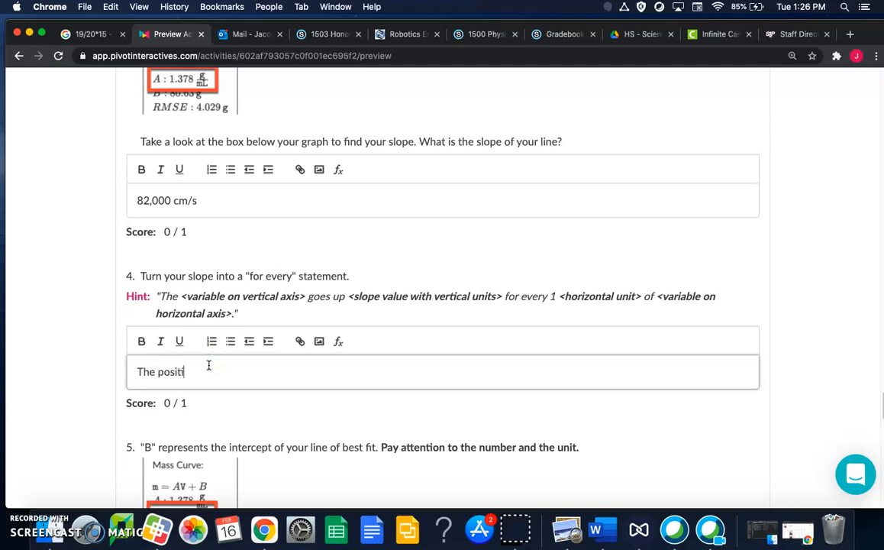
pyautogui.write('ion o')
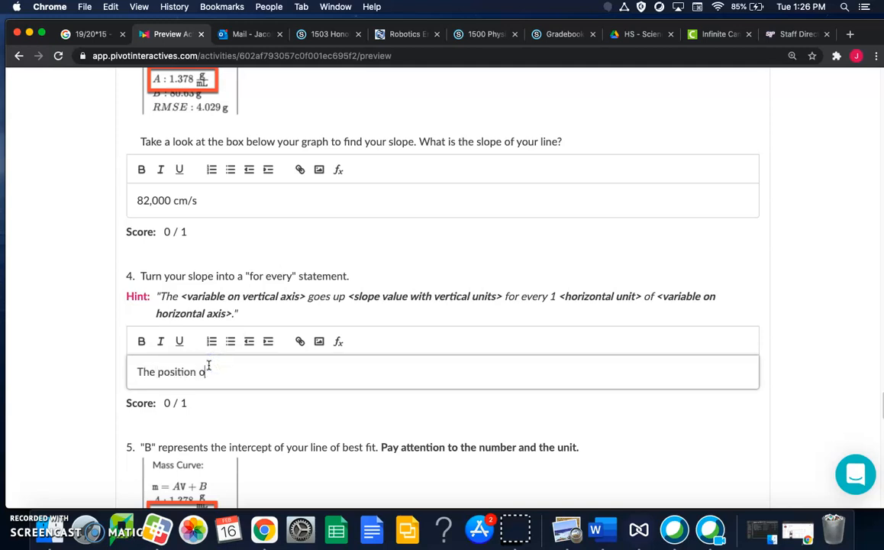
pyautogui.press('Backspace')
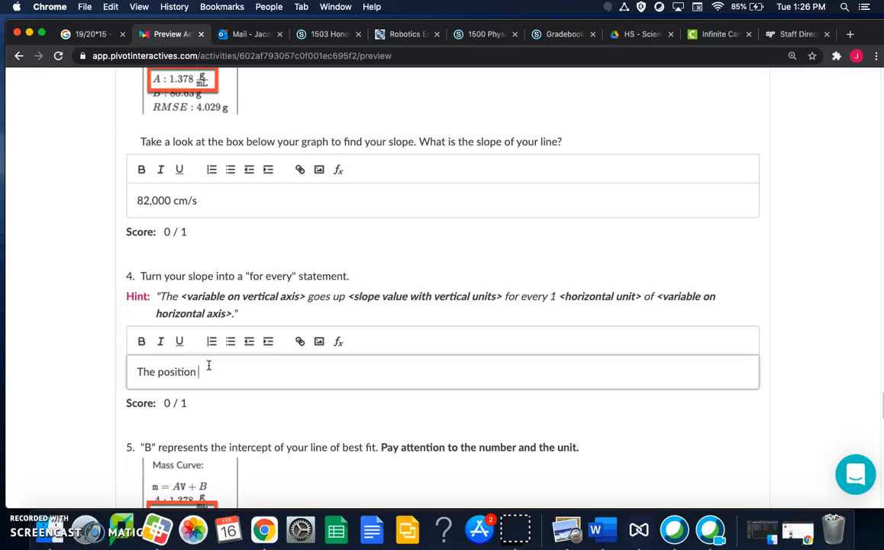
pyautogui.write('goes u')
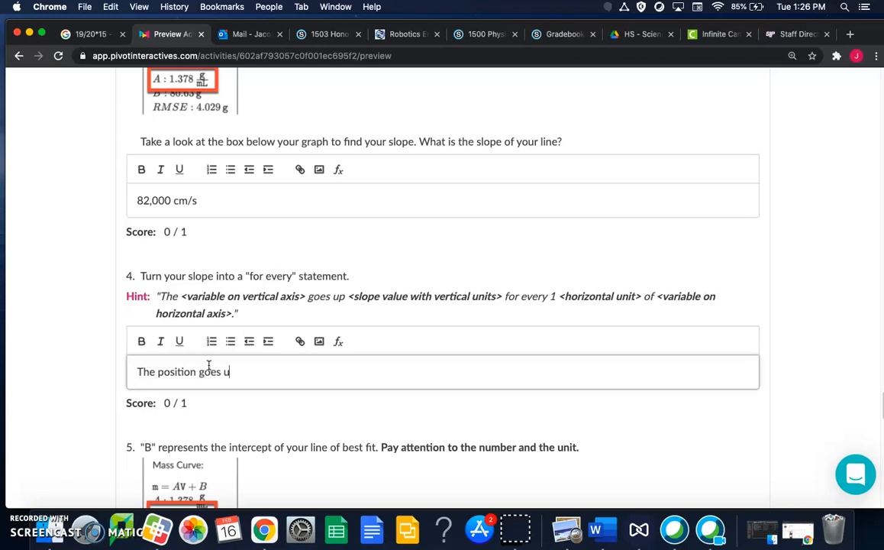
pyautogui.write('p')
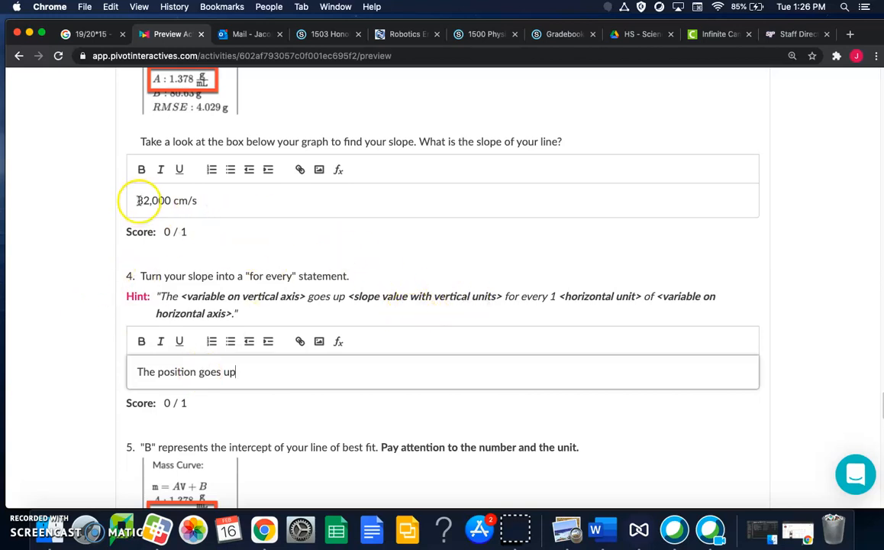
pyautogui.tripleClick(166, 200)
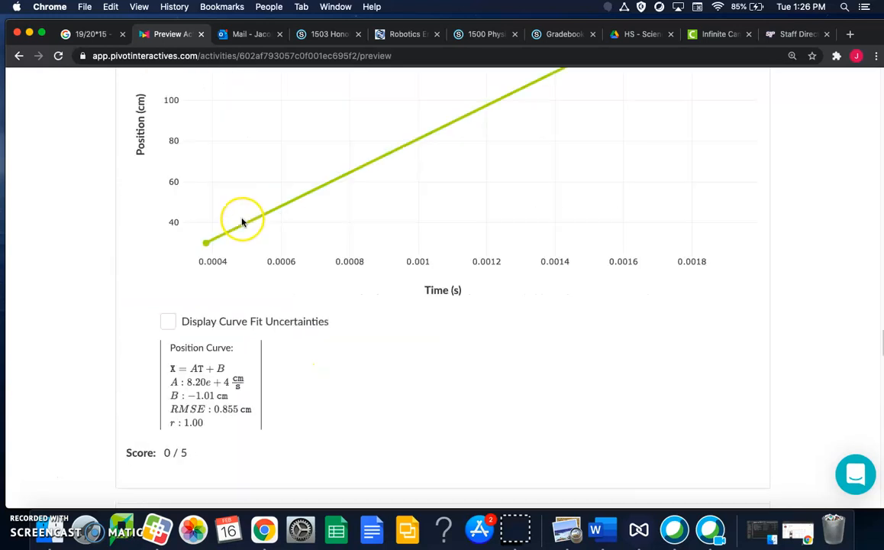
pyautogui.scroll(-3)
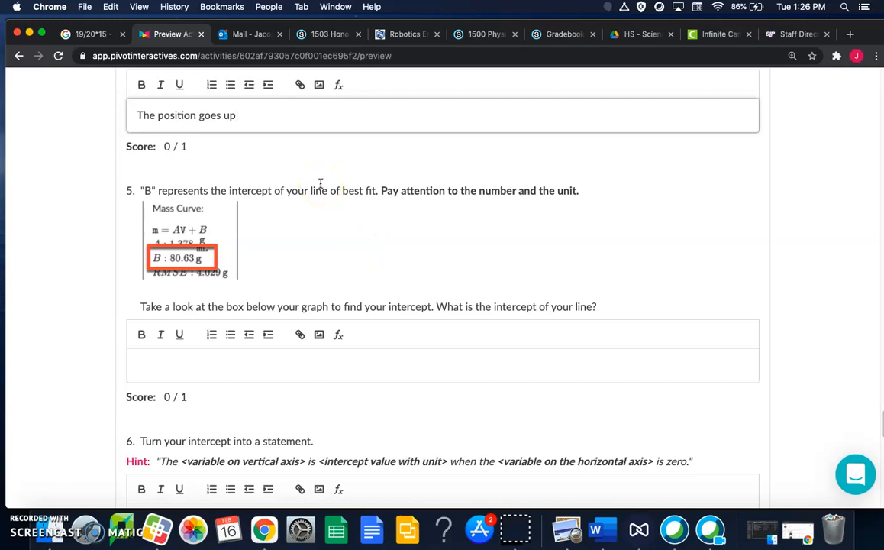
pyautogui.write('82,000 cm')
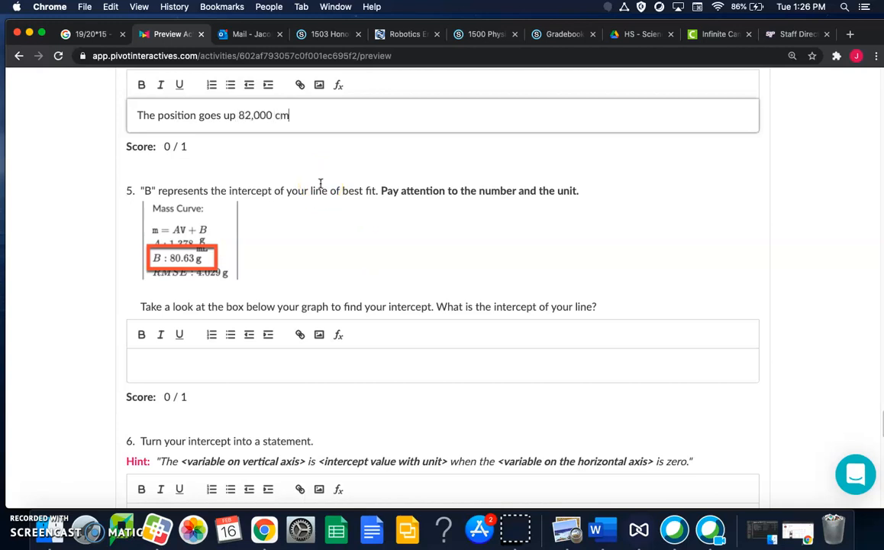
pyautogui.doubleClick(245, 114)
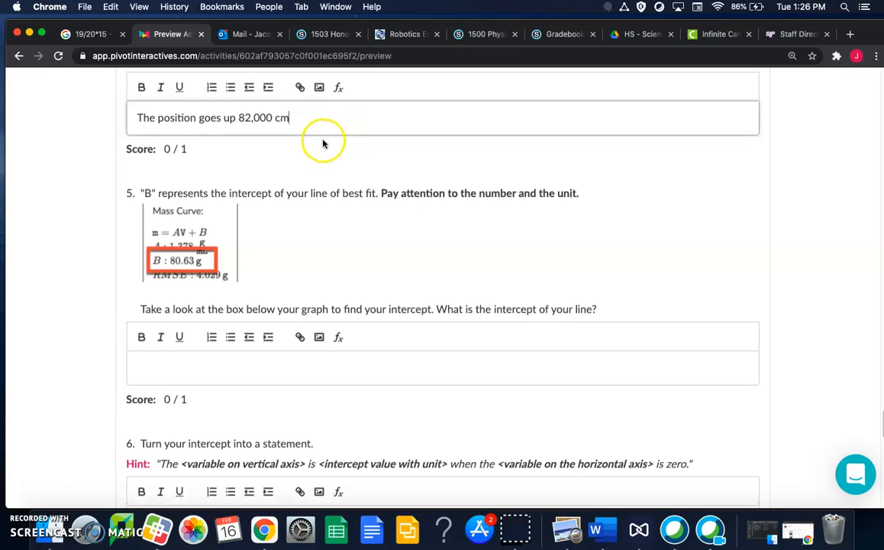
pyautogui.scroll(-3)
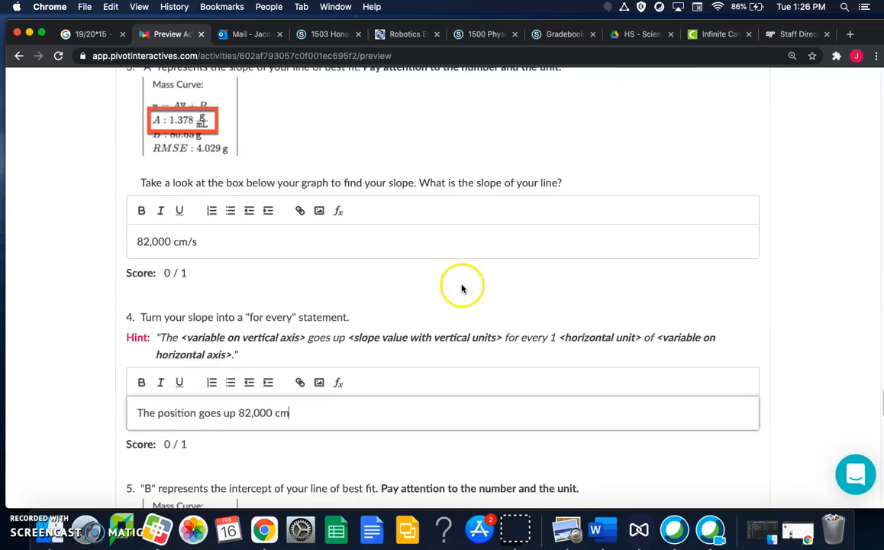
# - Finish the statement with 'for every second of time.'
pyautogui.write('for')
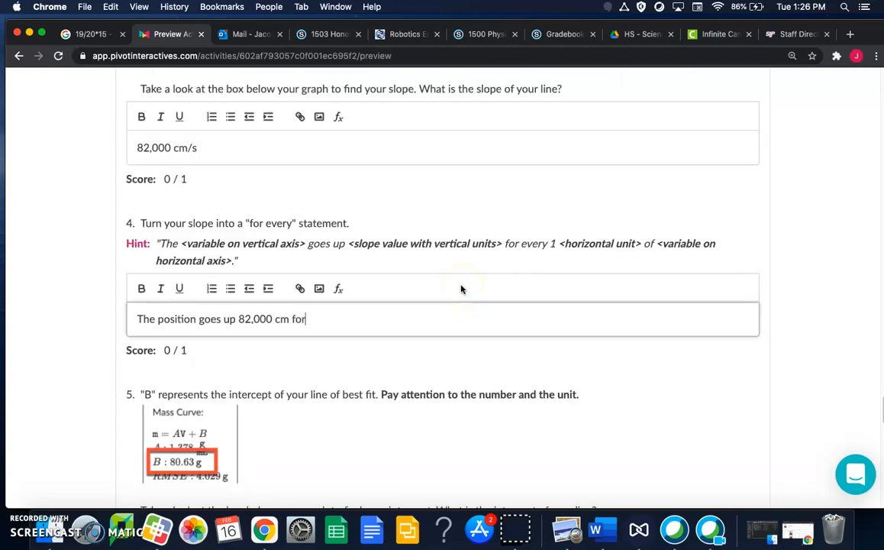
pyautogui.write('every')
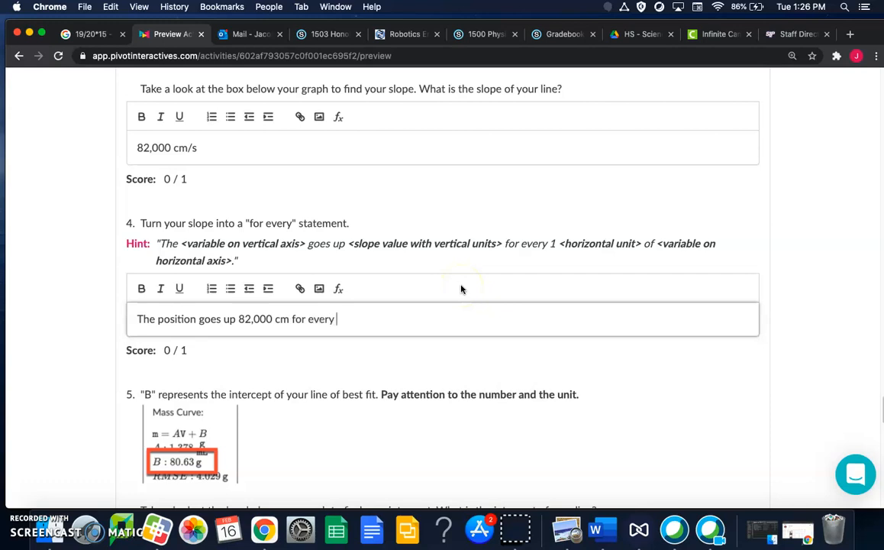
pyautogui.write('second')
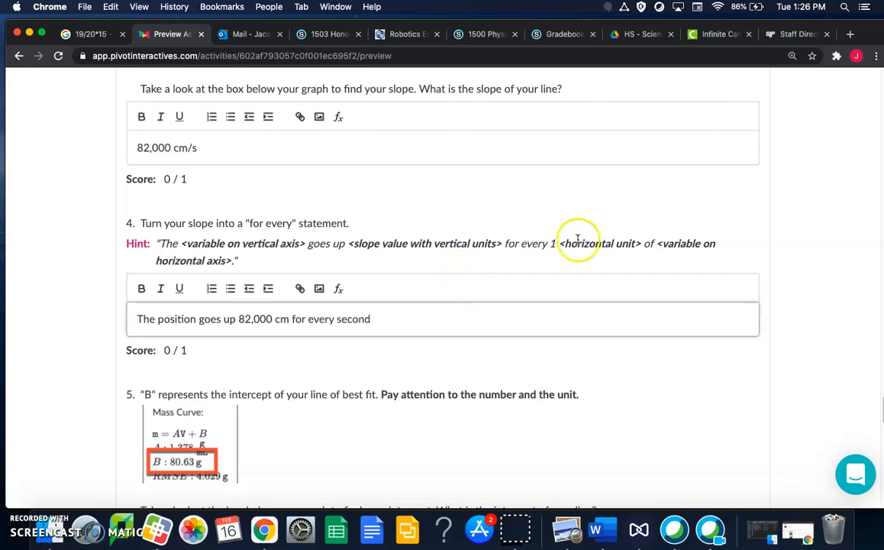
pyautogui.moveTo(195, 260)
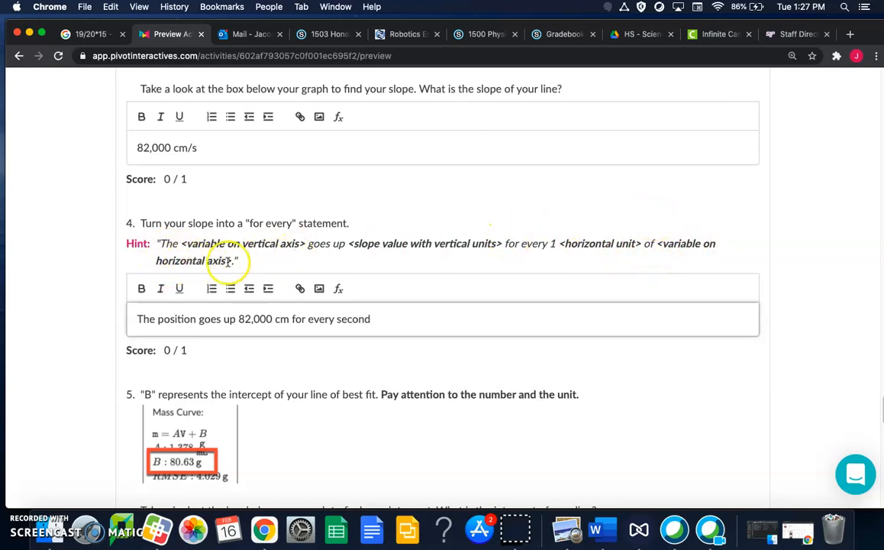
pyautogui.scroll(-3)
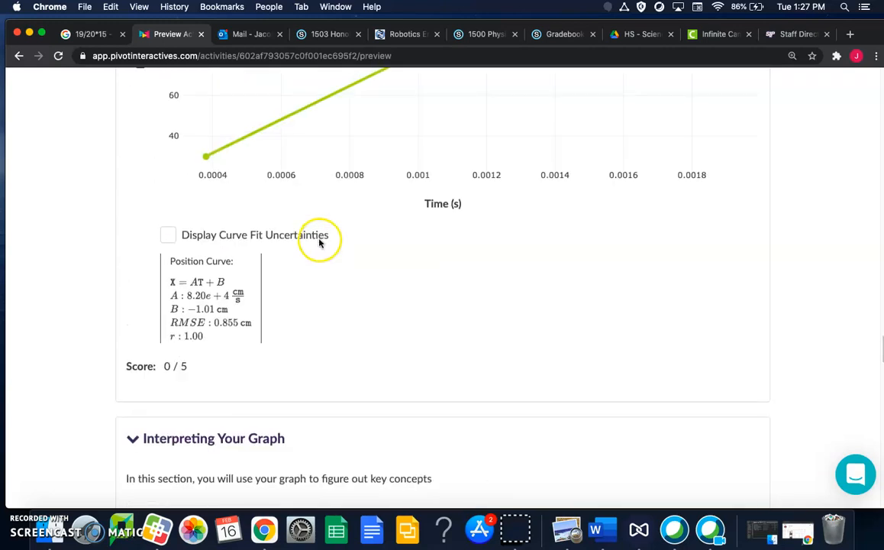
pyautogui.scroll(-3)
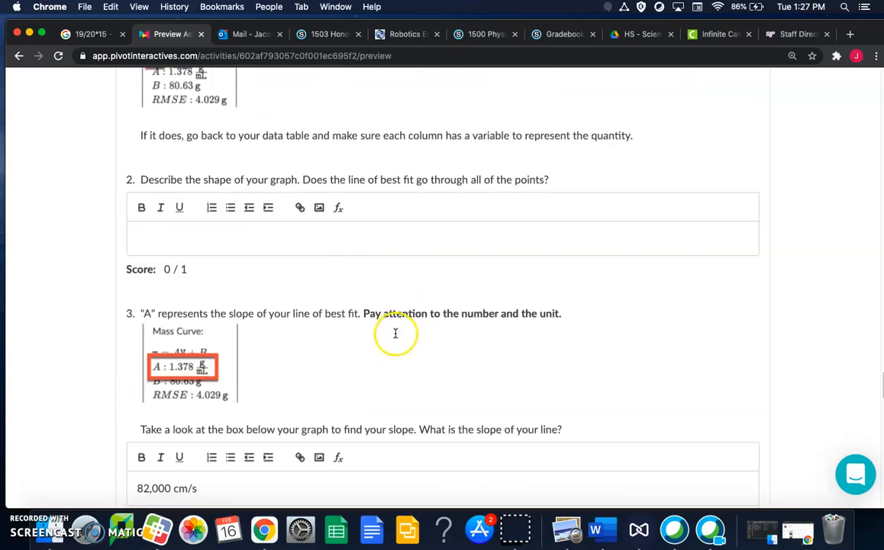
pyautogui.scroll(-3)
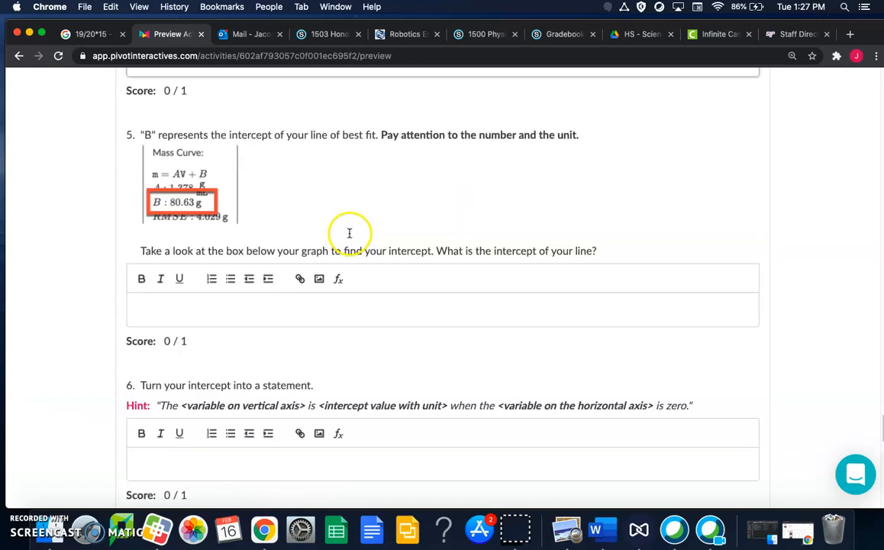
pyautogui.scroll(-3)
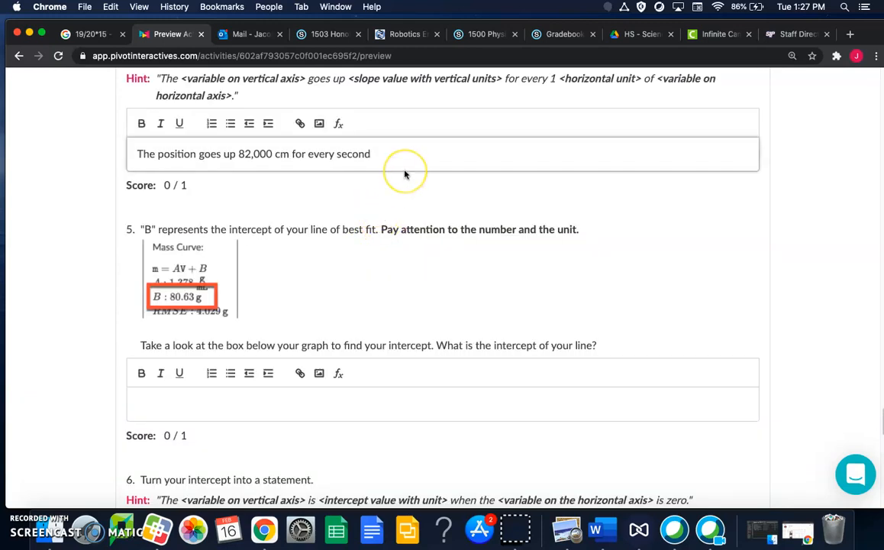
pyautogui.write('of time')
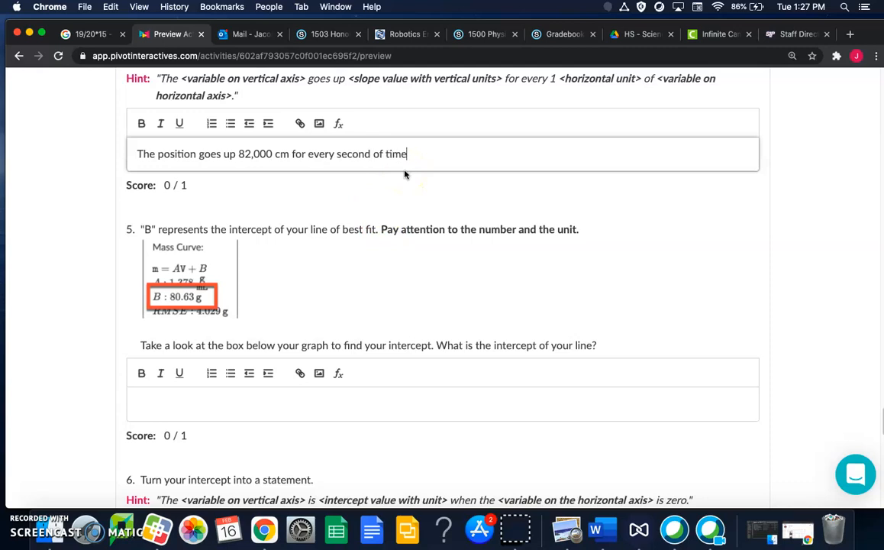
pyautogui.write('.')
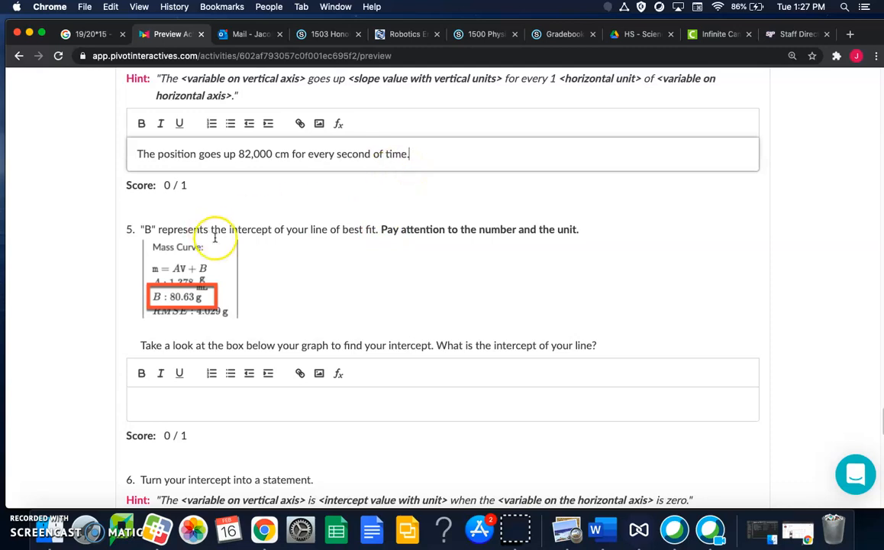
pyautogui.moveTo(363, 240)
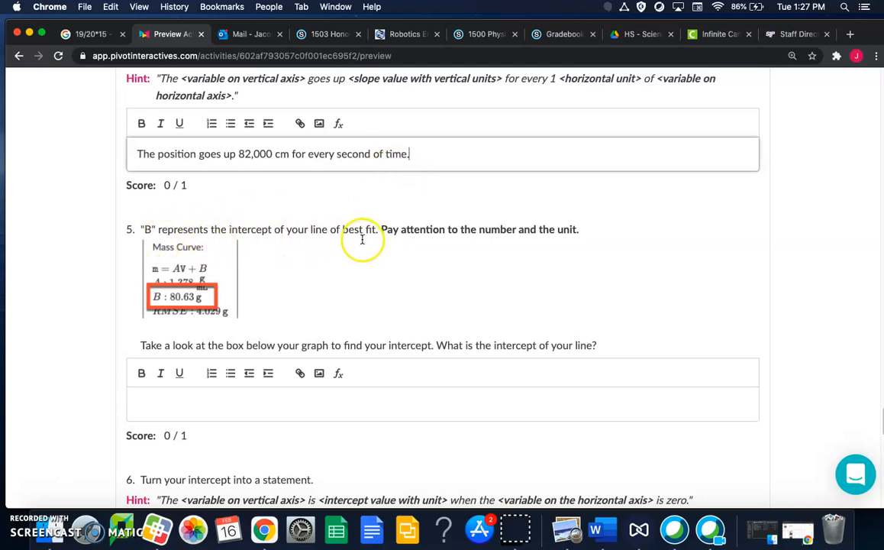
pyautogui.moveTo(372, 236)
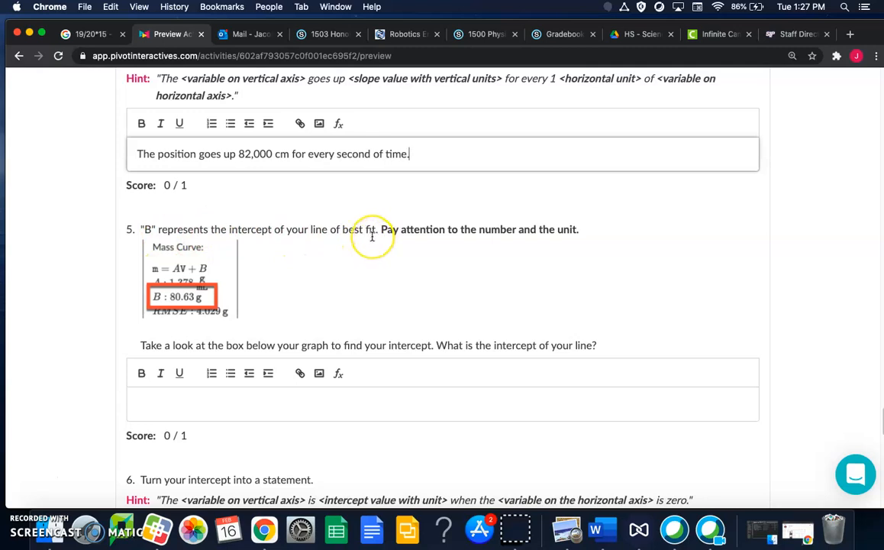
pyautogui.scroll(3)
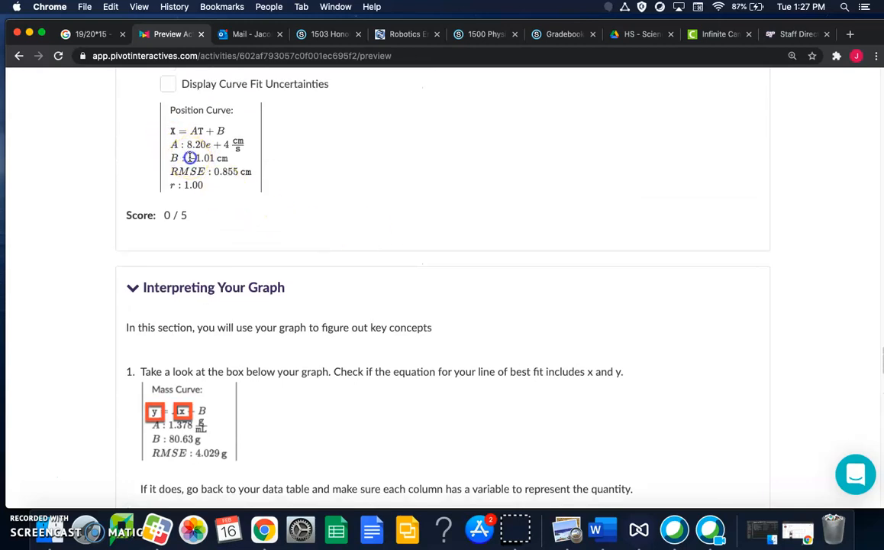
# - Enter the fit's B value -1.01 cm as the intercept answer for question 5
pyautogui.doubleClick(203, 157)
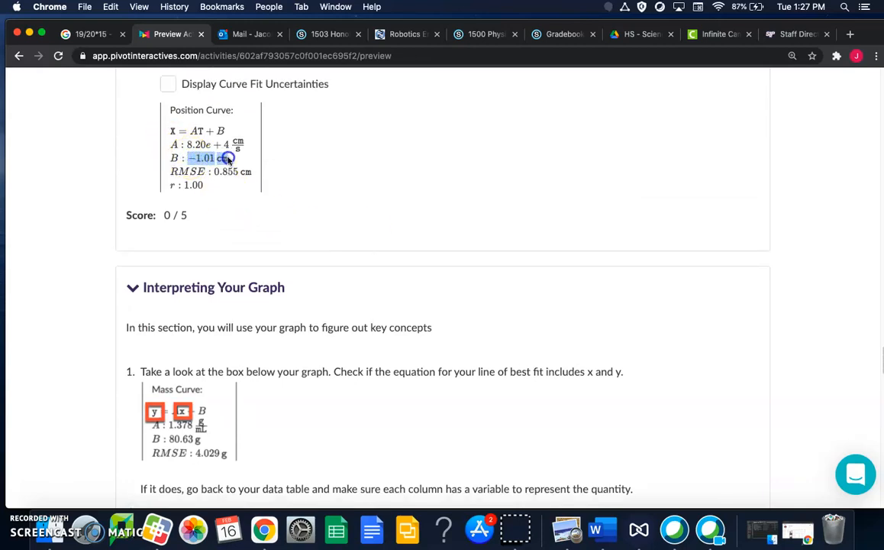
pyautogui.scroll(-3)
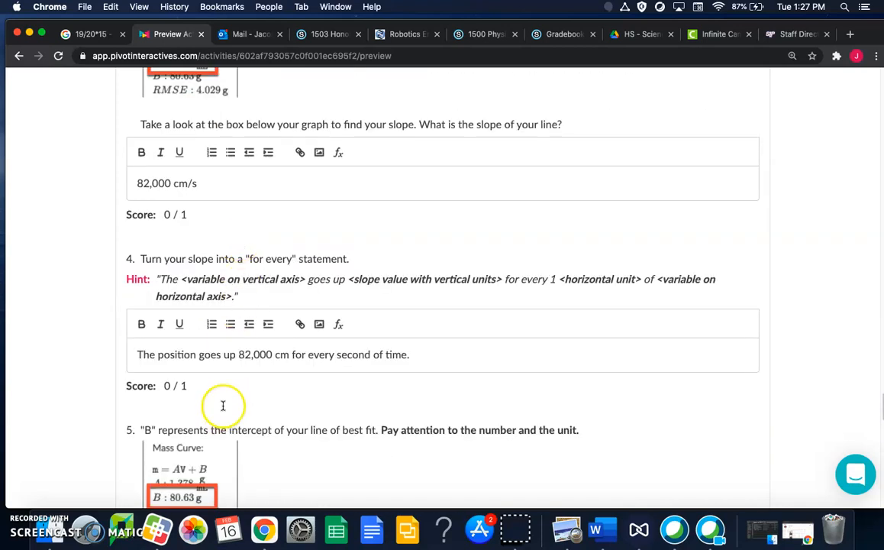
pyautogui.scroll(-3)
pyautogui.write('-1.01 c')
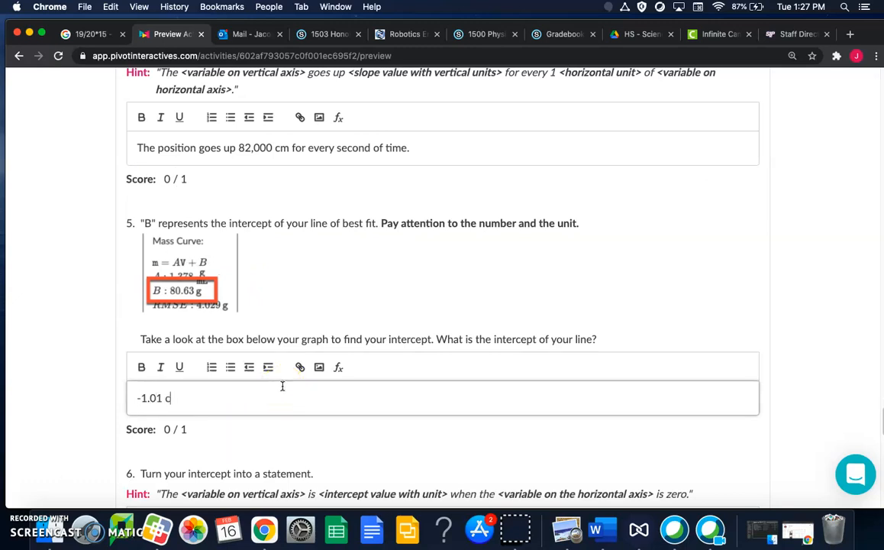
pyautogui.write('m')
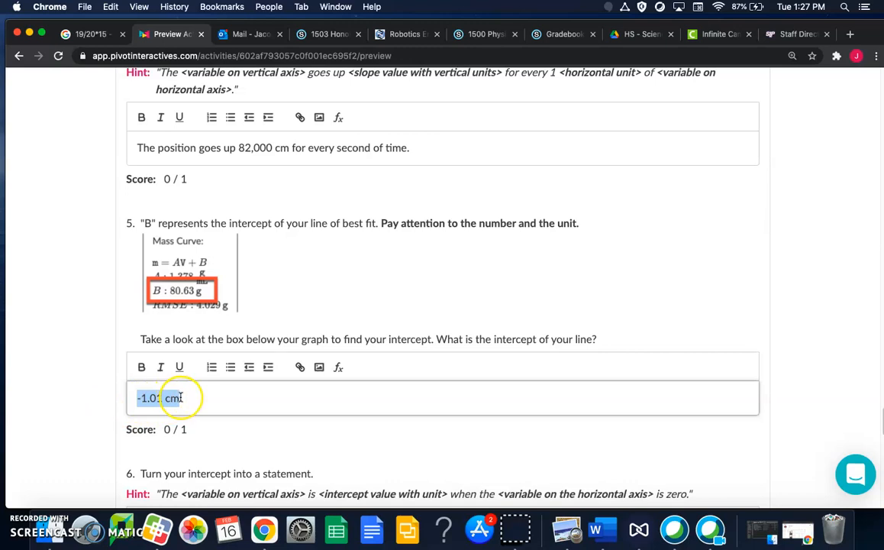
pyautogui.scroll(-3)
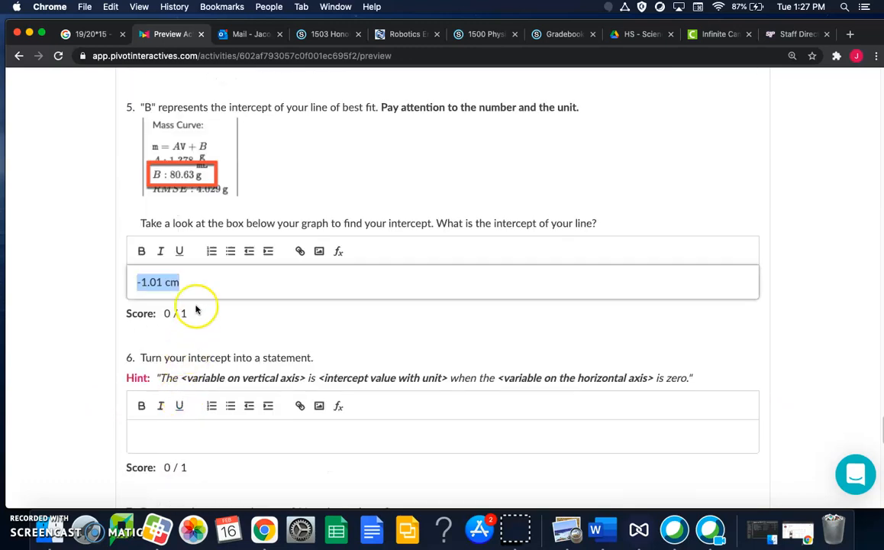
pyautogui.moveTo(204, 289)
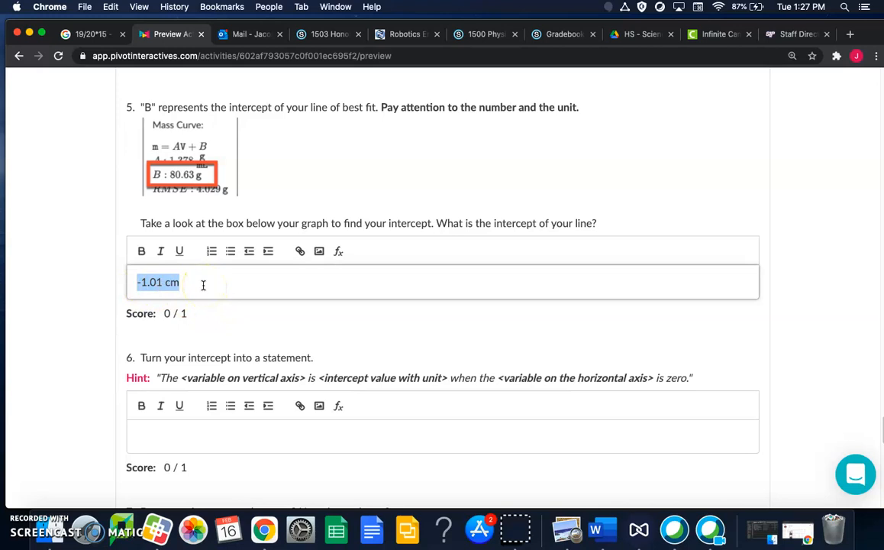
pyautogui.scroll(-3)
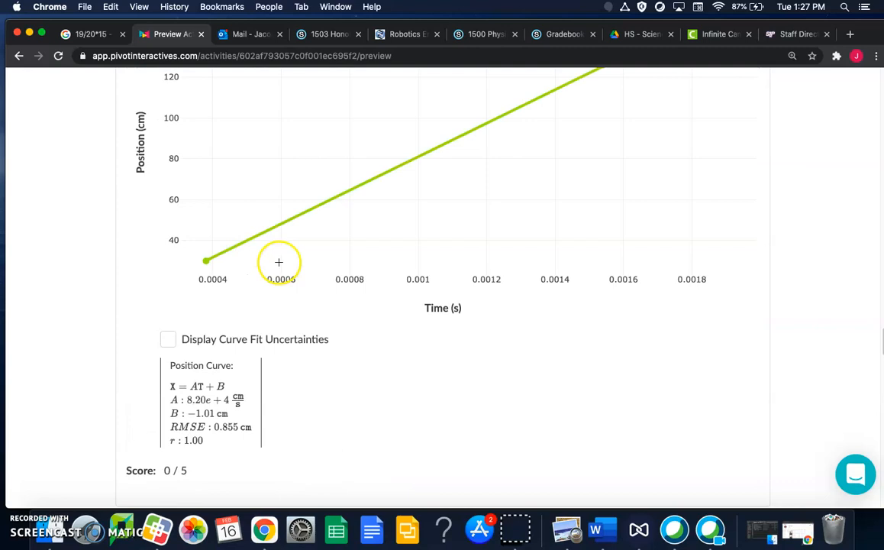
pyautogui.scroll(-3)
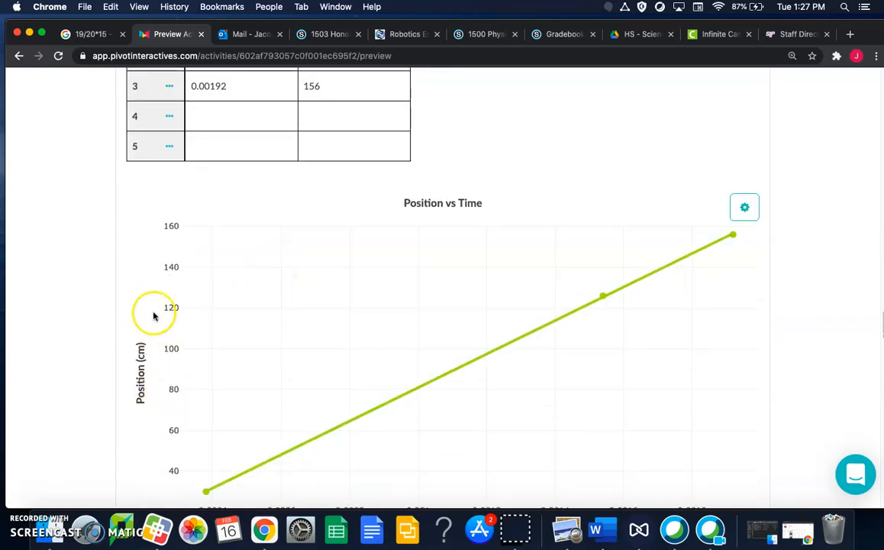
pyautogui.scroll(-3)
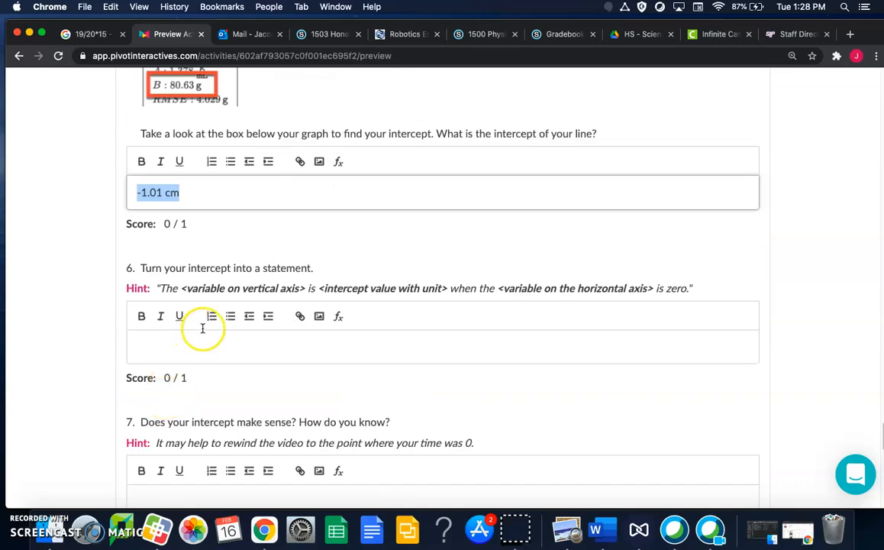
# - Begin the intercept statement with 'The position is -1.01 cm'
pyautogui.click(216, 345)
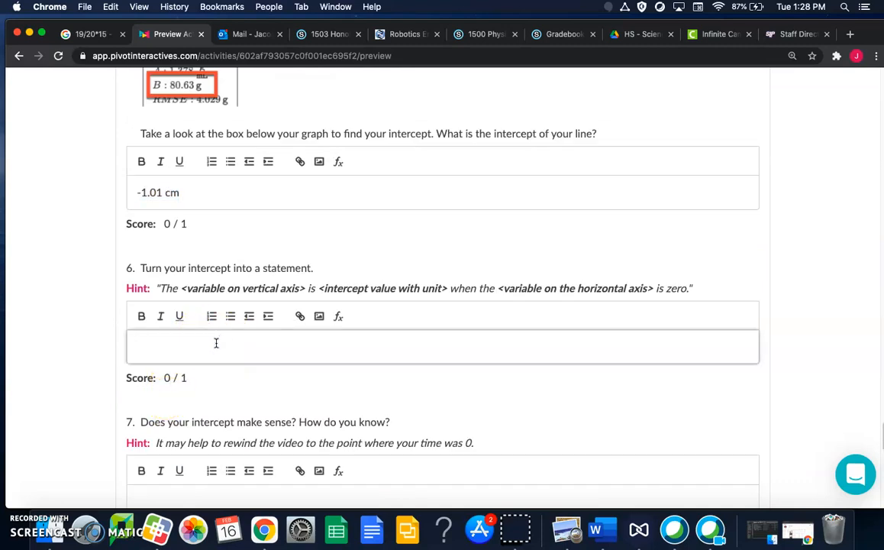
pyautogui.write('The position')
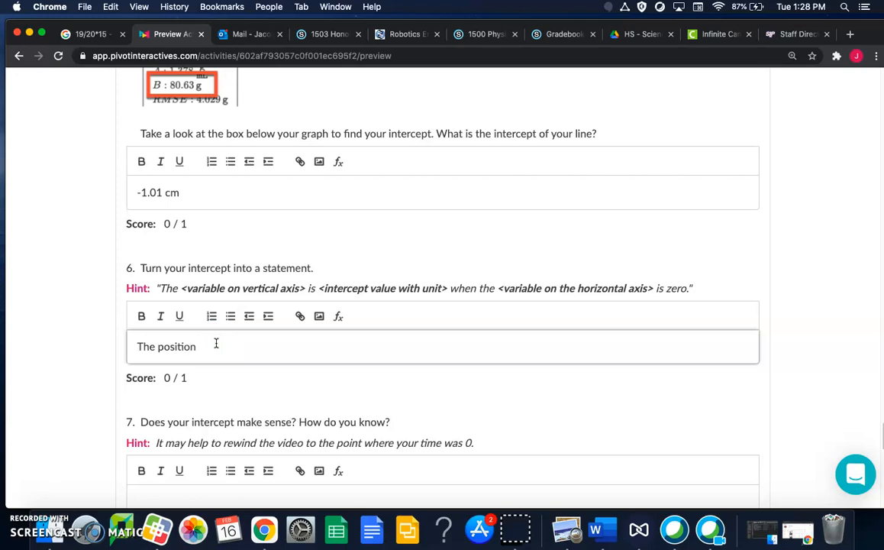
pyautogui.write('is')
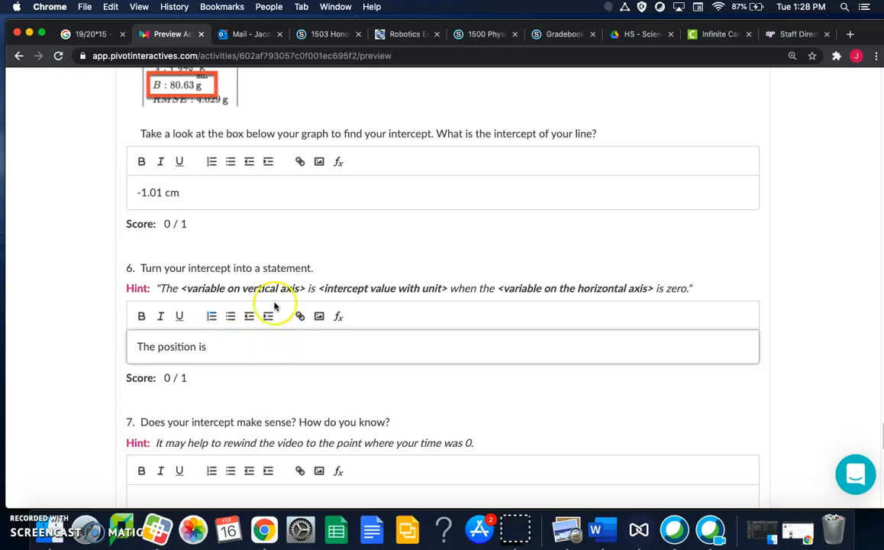
pyautogui.moveTo(256, 278)
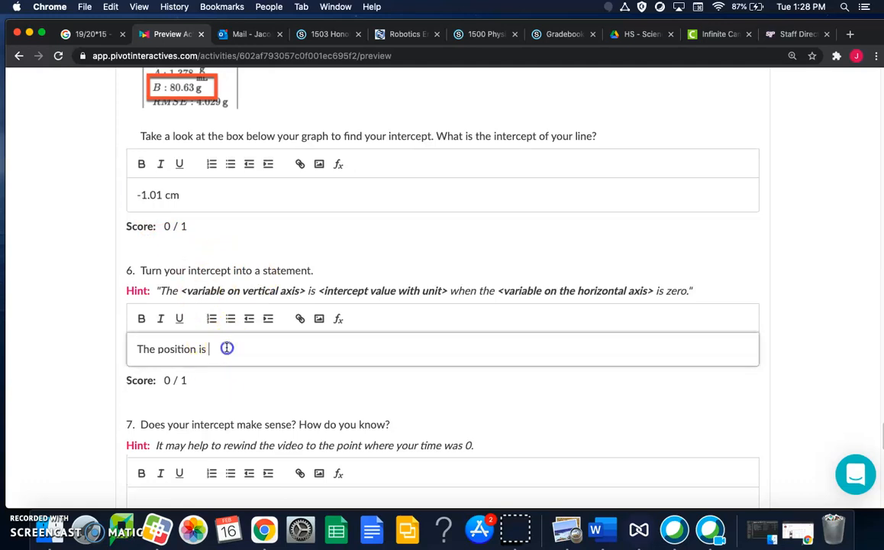
pyautogui.write('-')
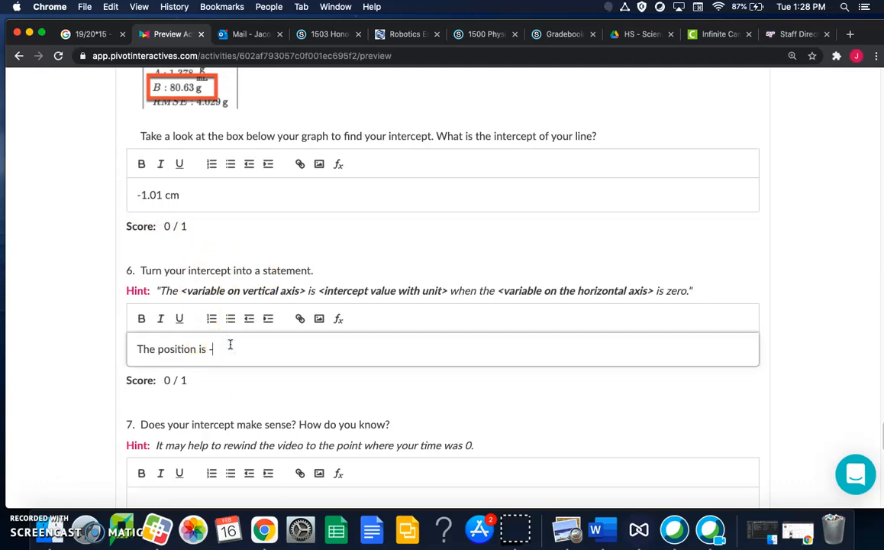
pyautogui.write('1.01')
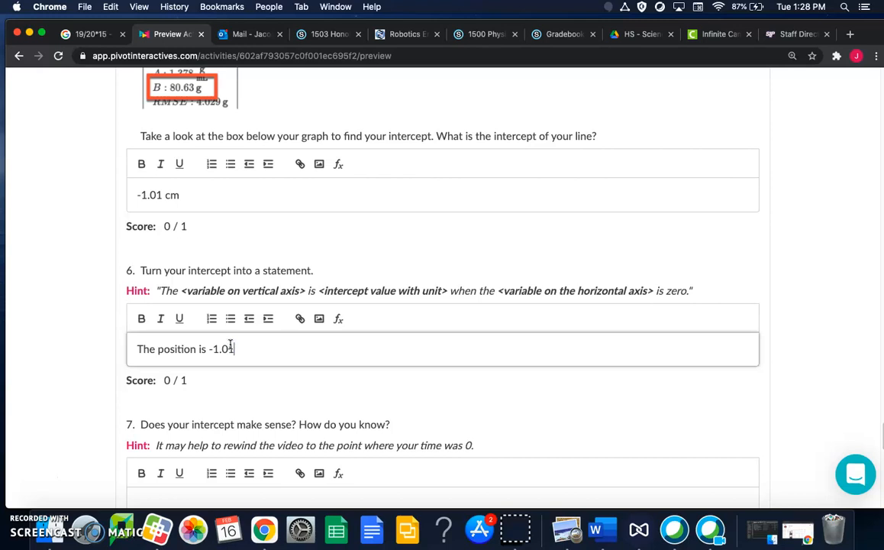
pyautogui.write('cm when the')
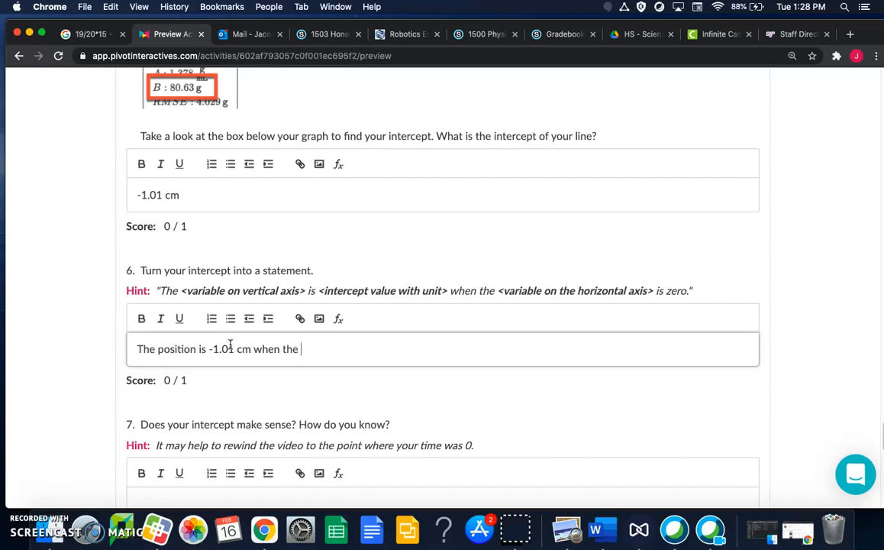
# - Finish the statement with 'when the time is zero.' and verify the -1.01 cm value
pyautogui.scroll(3)
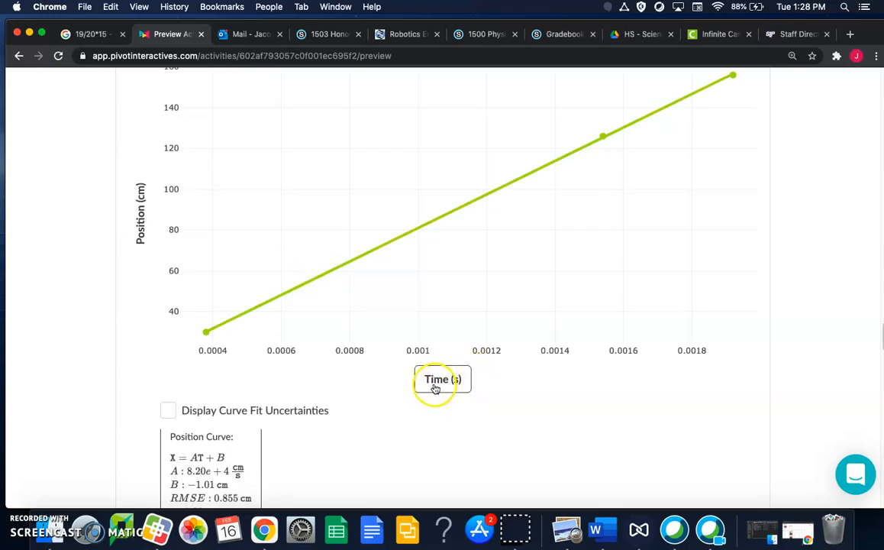
pyautogui.scroll(-3)
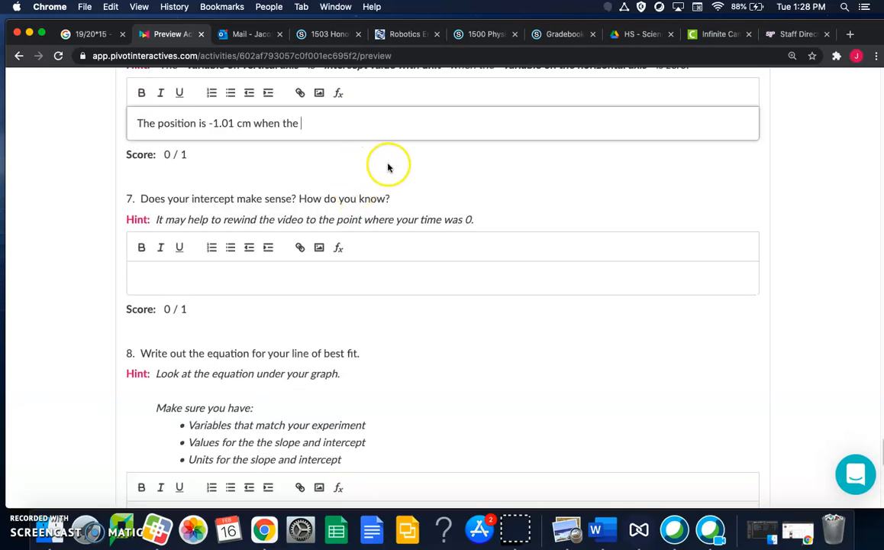
pyautogui.scroll(-3)
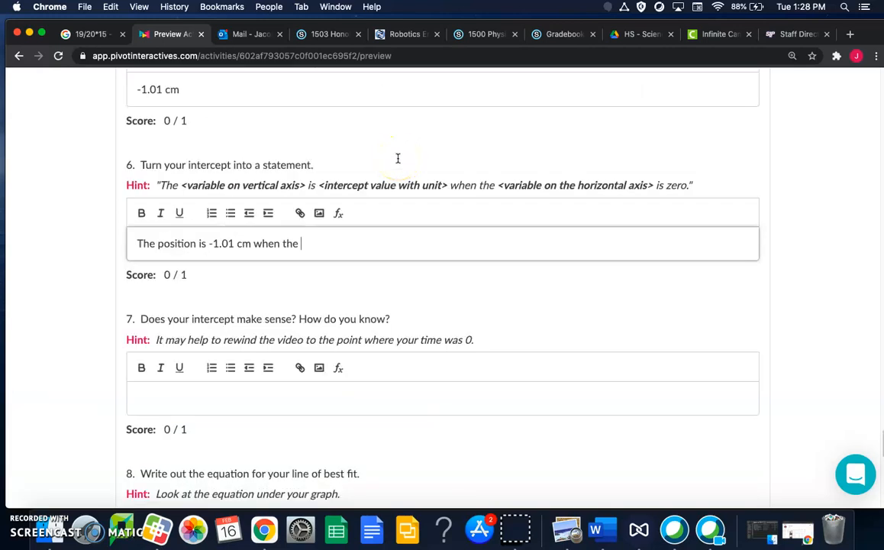
pyautogui.write('tim')
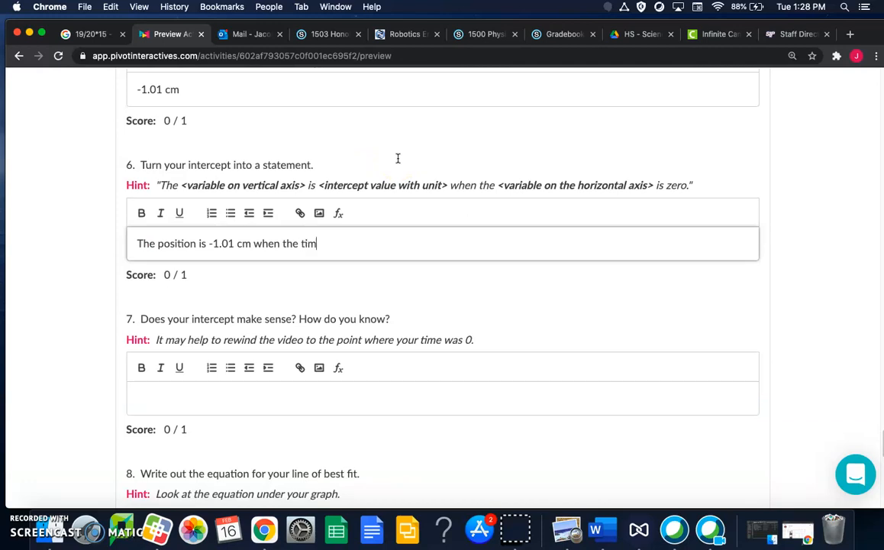
pyautogui.write('e is')
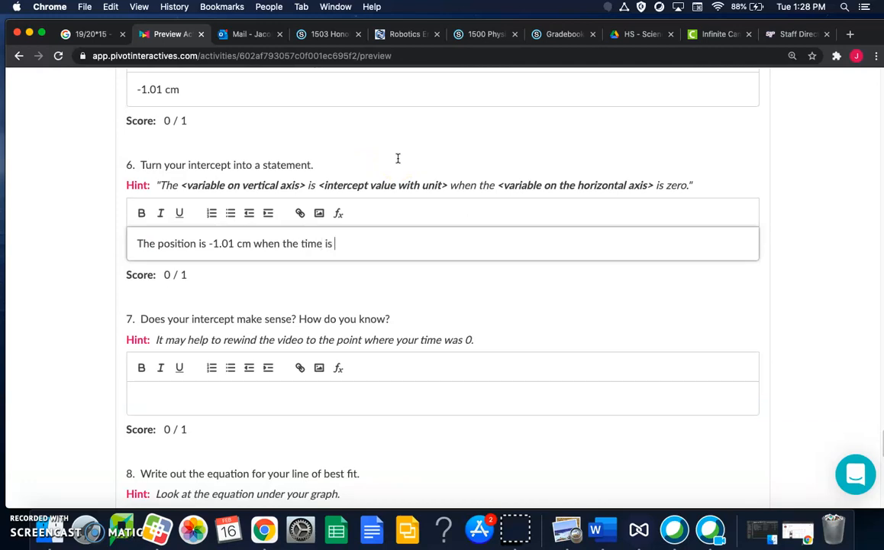
pyautogui.write('z')
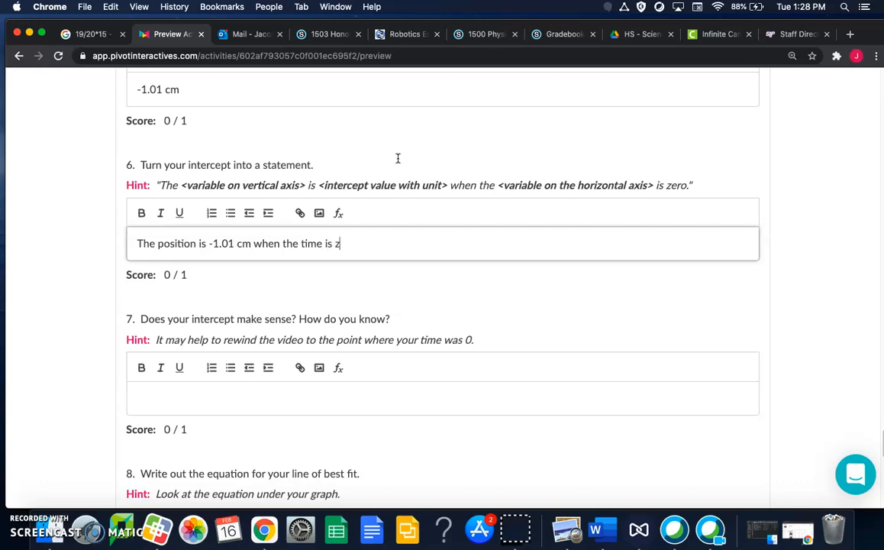
pyautogui.write('ero.')
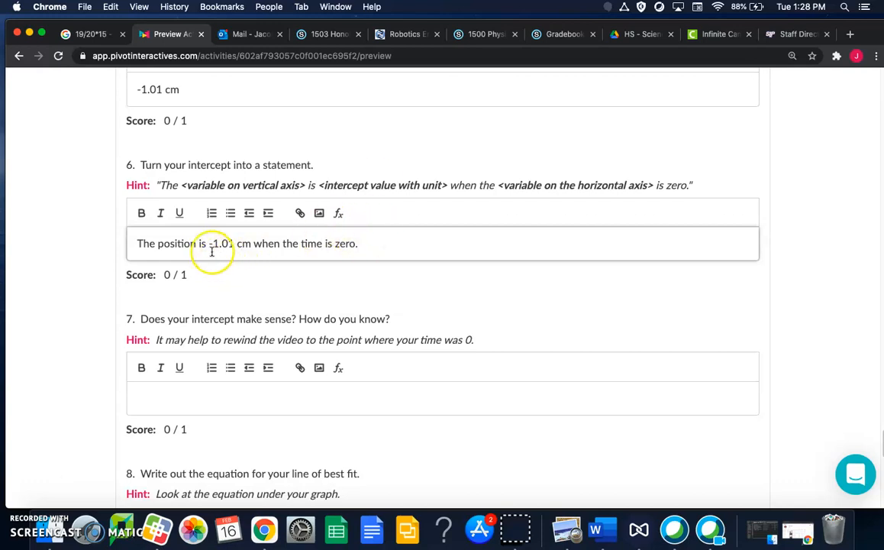
pyautogui.doubleClick(223, 243)
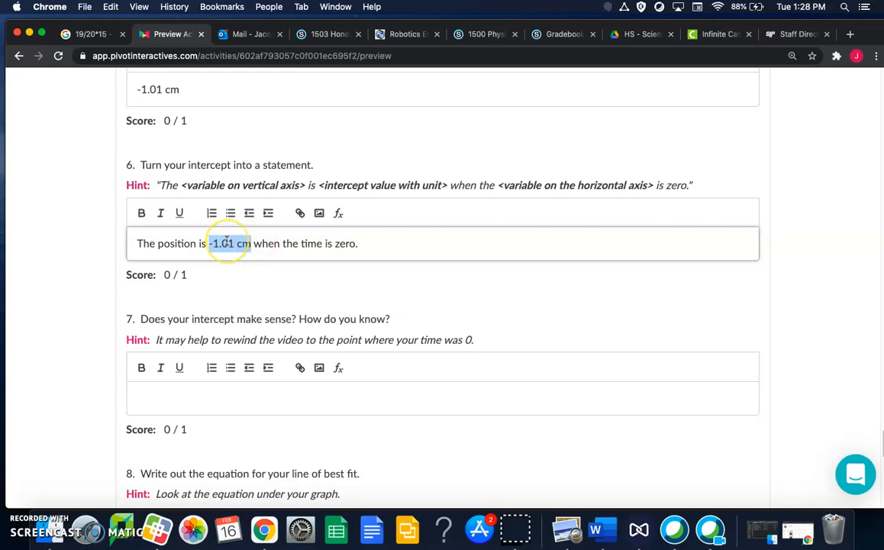
pyautogui.scroll(-3)
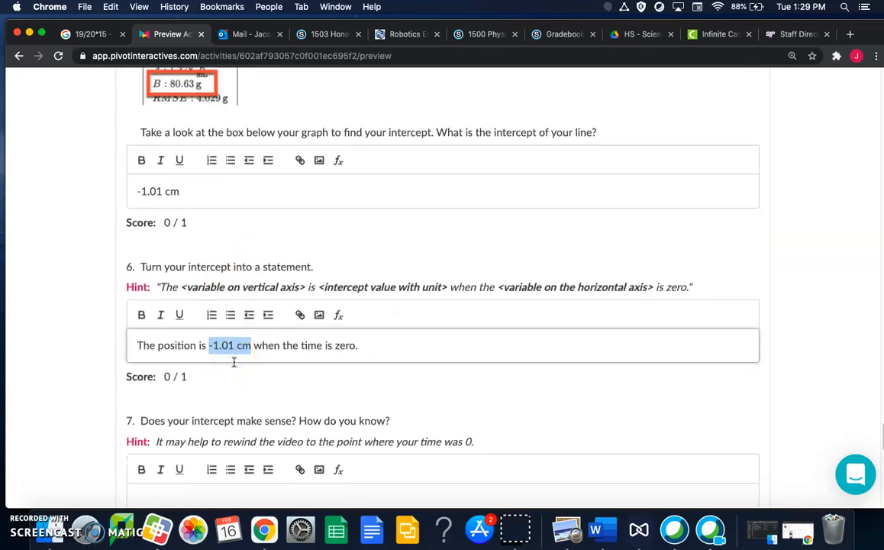
pyautogui.scroll(-3)
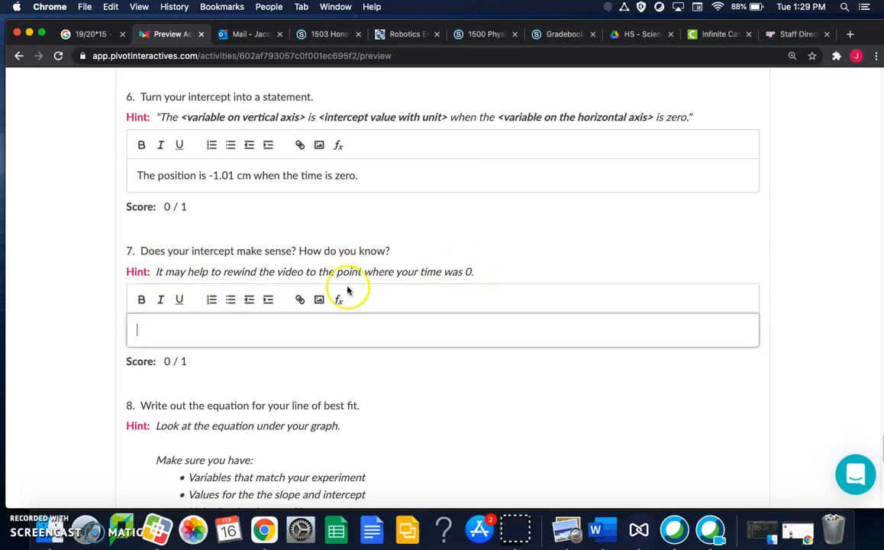
pyautogui.scroll(-3)
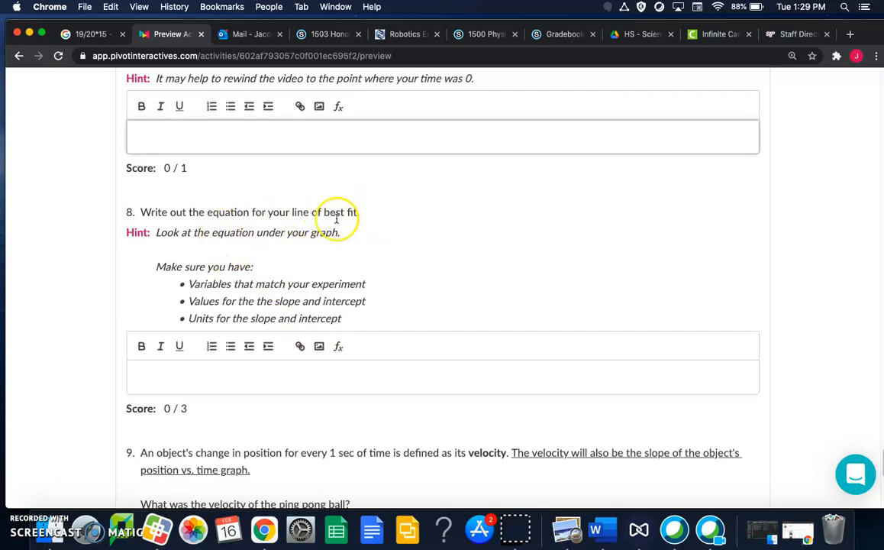
pyautogui.scroll(3)
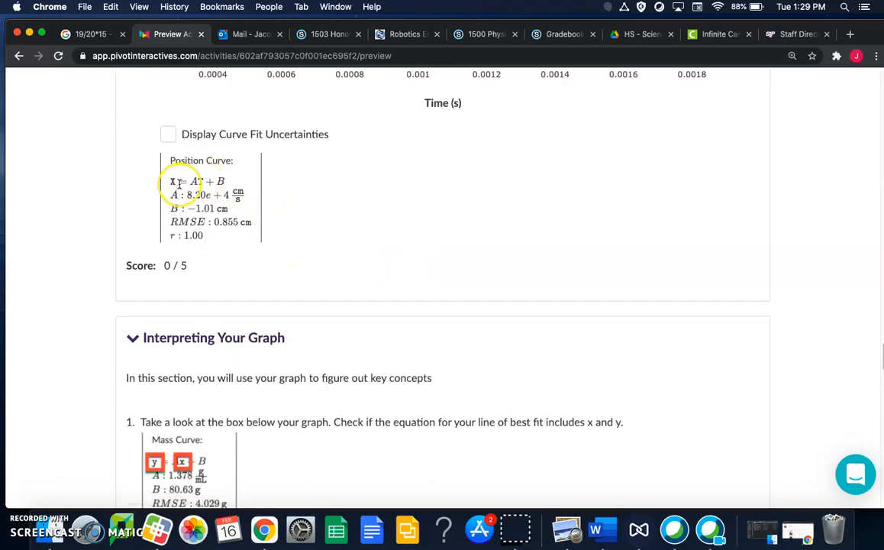
pyautogui.moveTo(217, 269)
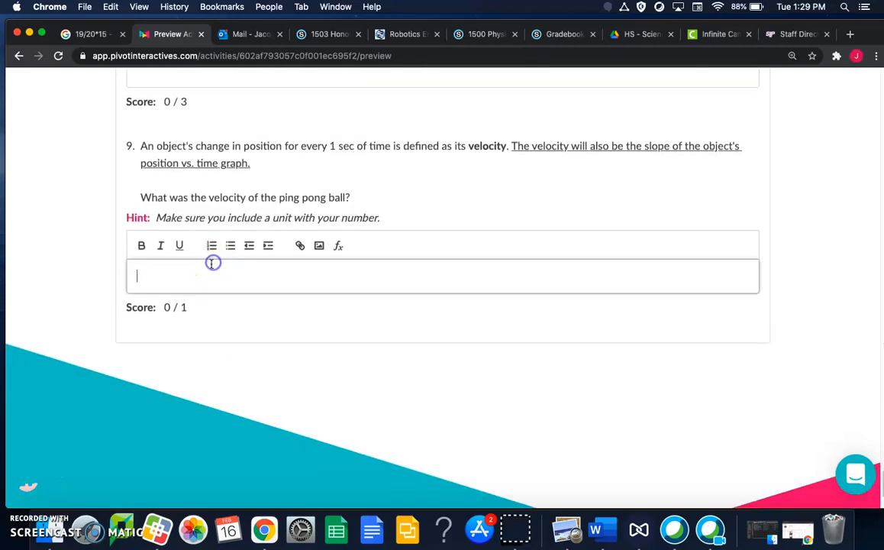
# - Enter the general equation X = AT + B in the question 9 box
pyautogui.write('x')
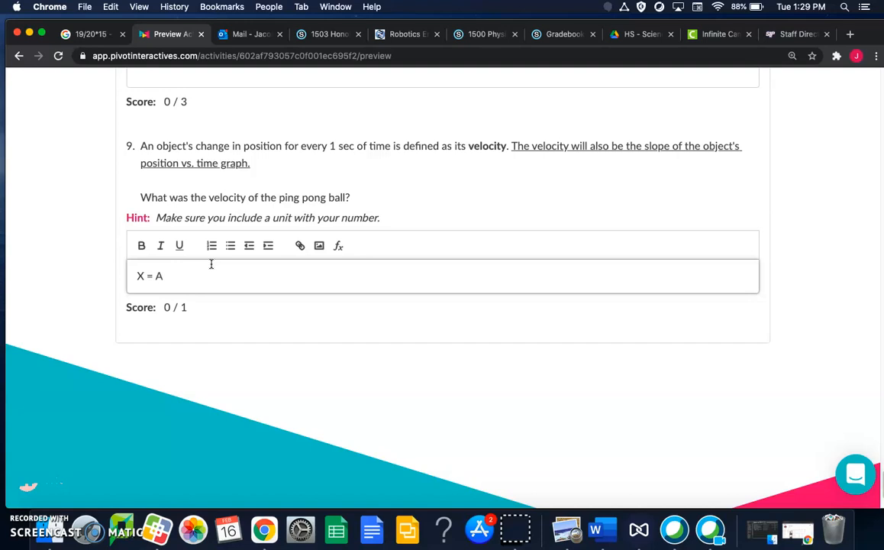
pyautogui.write('T')
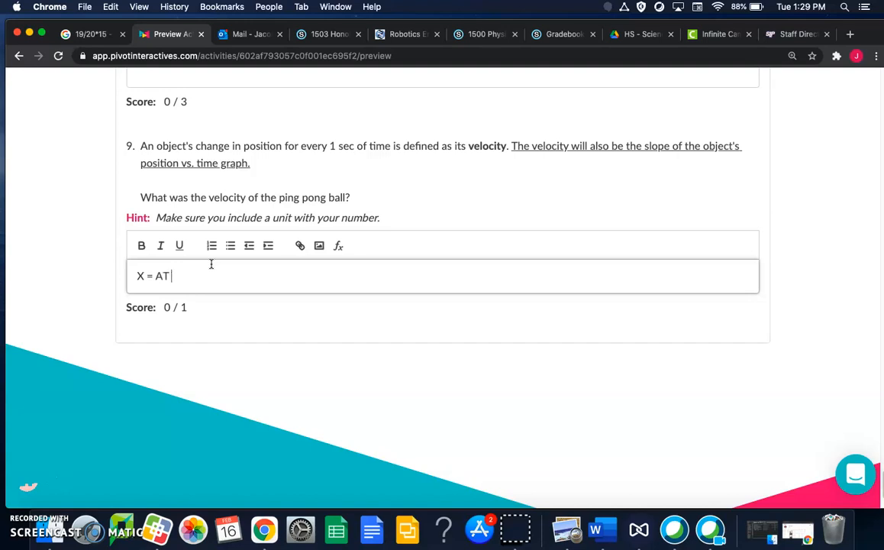
pyautogui.write('+ B')
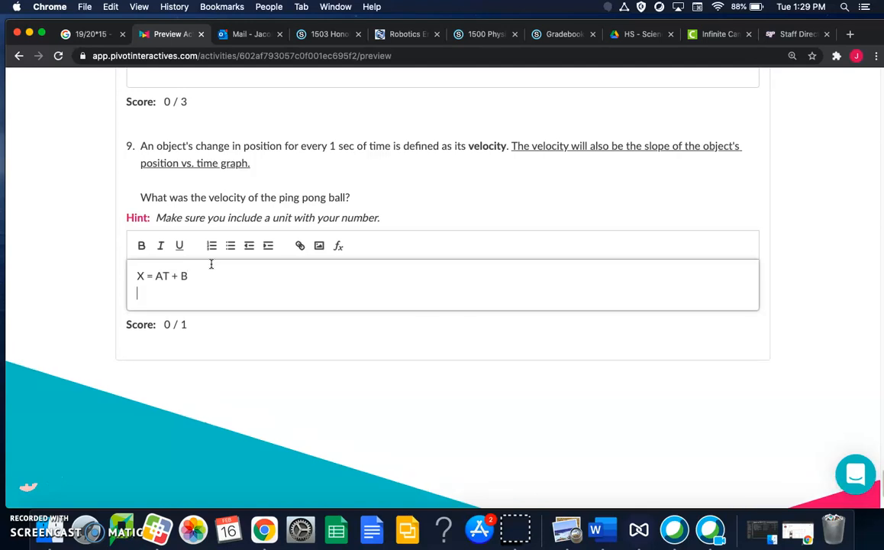
pyautogui.write('X =')
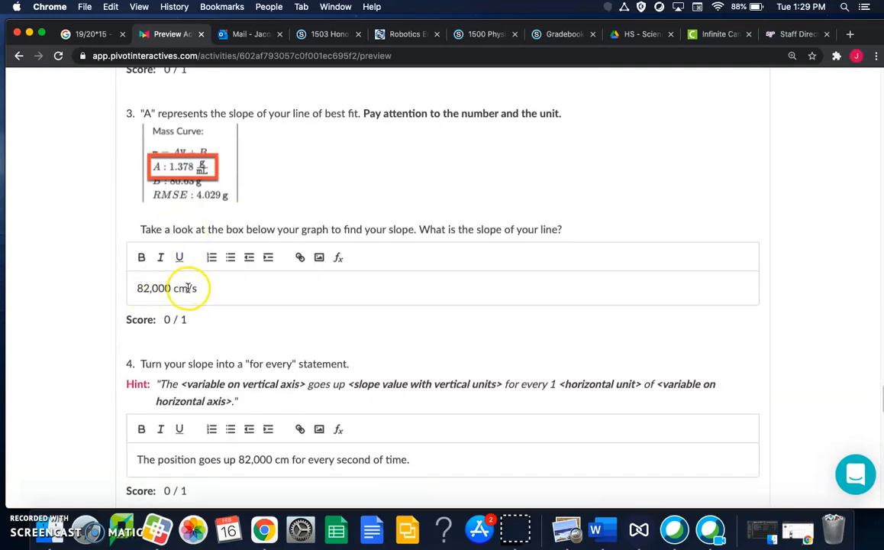
pyautogui.scroll(-3)
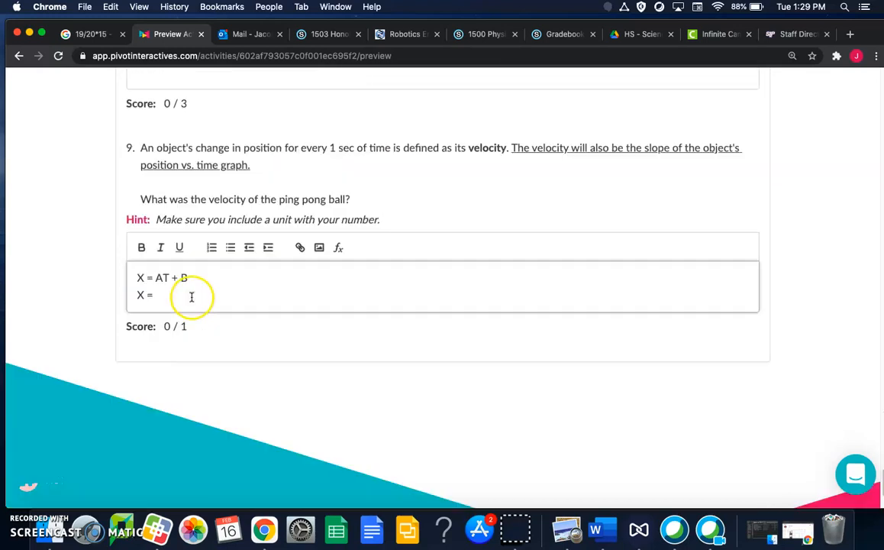
# - Enter the best-fit equation X = 82,000 cm/s T + -1.01 cm below it
pyautogui.write('8')
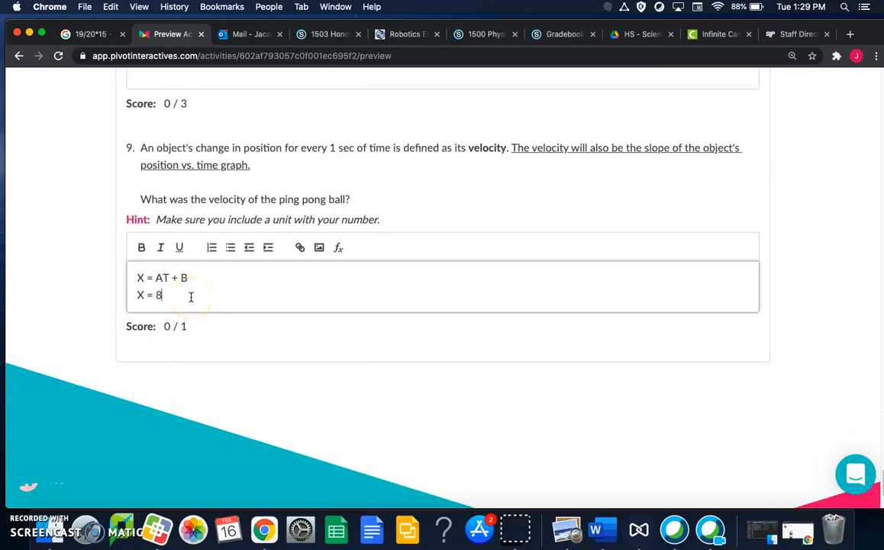
pyautogui.write('2,00')
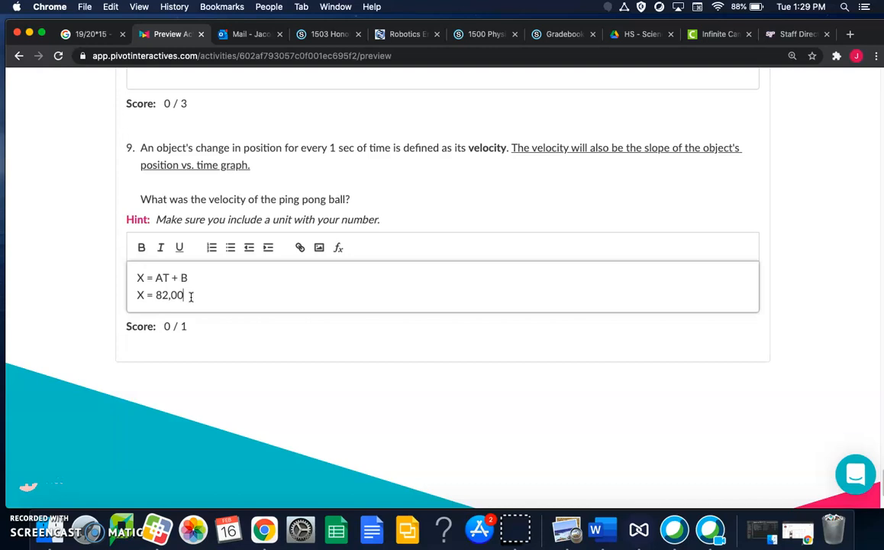
pyautogui.write('cm')
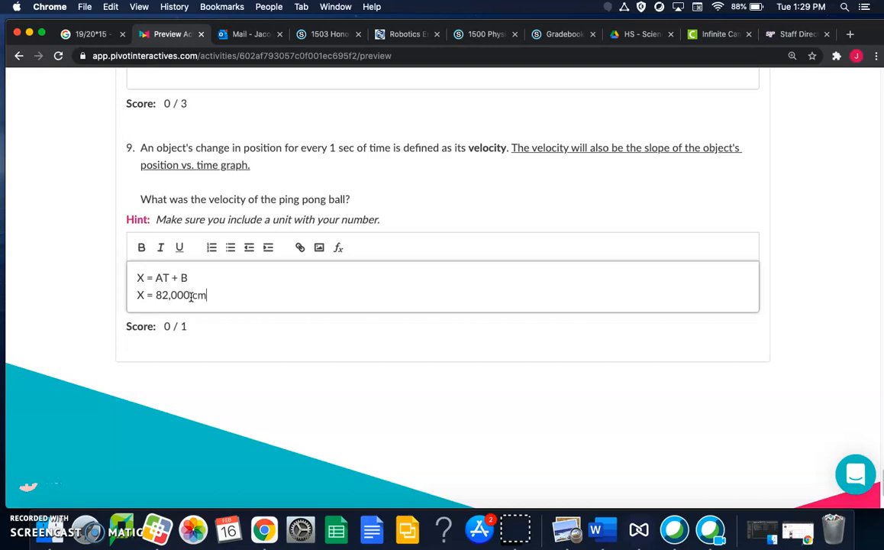
pyautogui.write('/s')
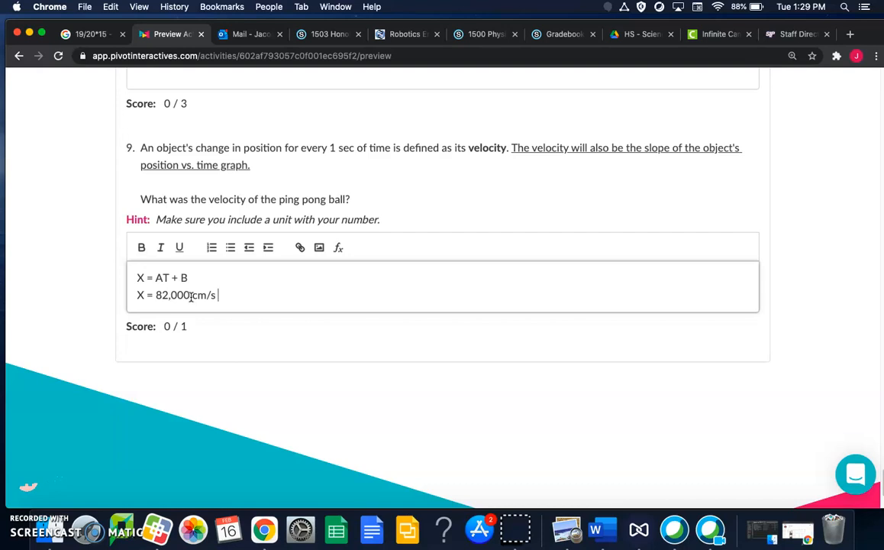
pyautogui.write('T')
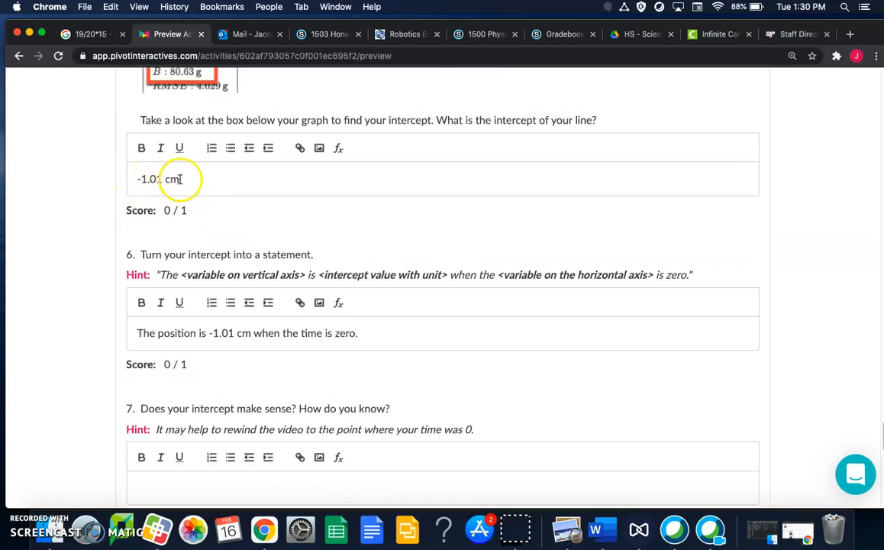
pyautogui.scroll(-3)
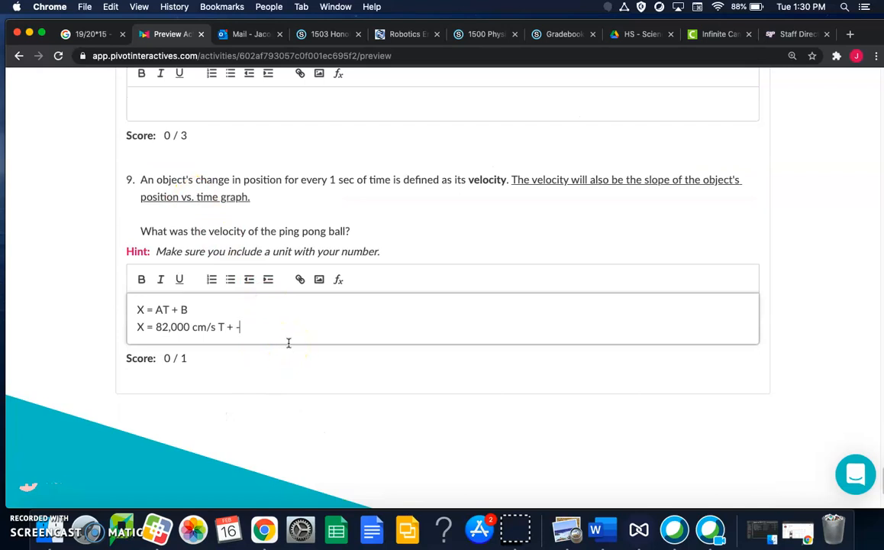
pyautogui.write('-1.01')
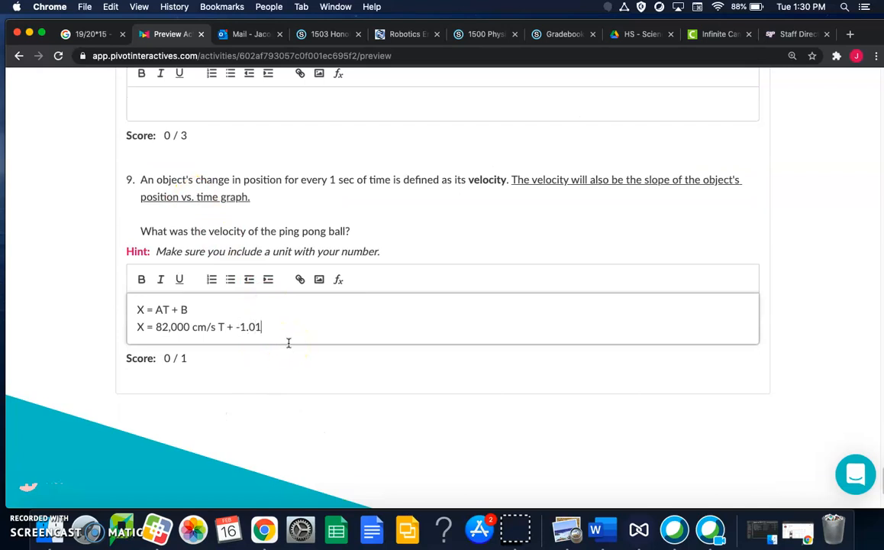
pyautogui.write('cm')
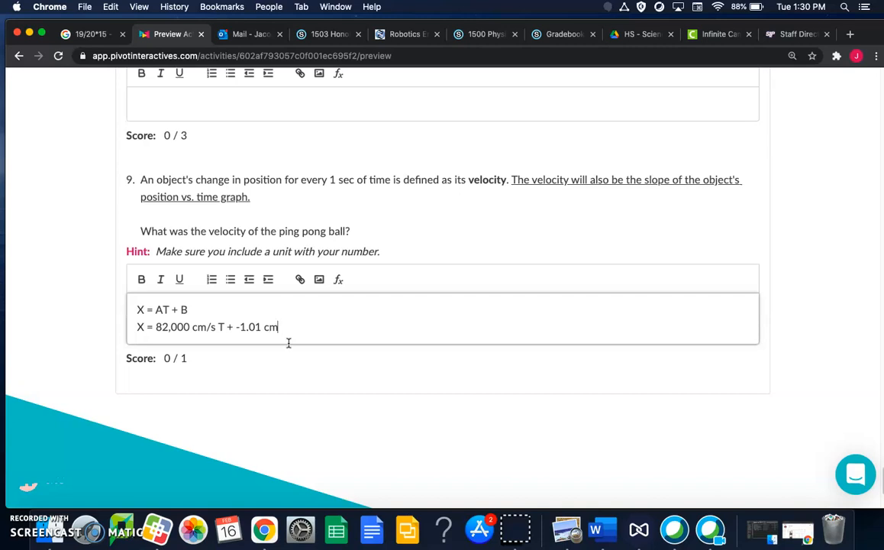
pyautogui.moveTo(287, 342)
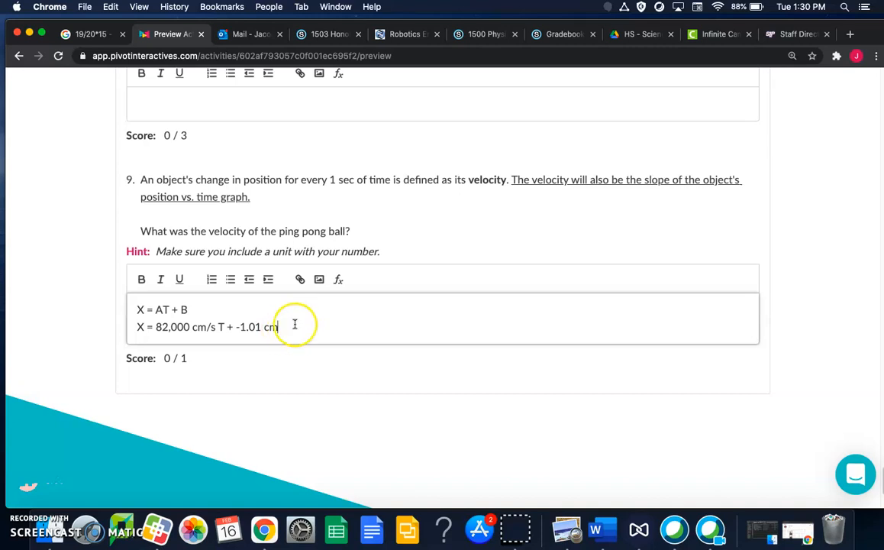
pyautogui.moveTo(290, 318)
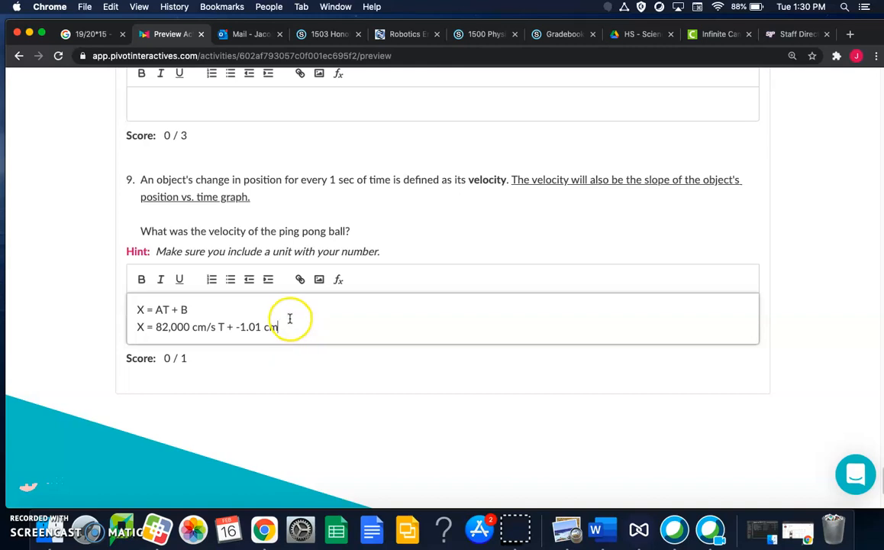
pyautogui.moveTo(175, 405)
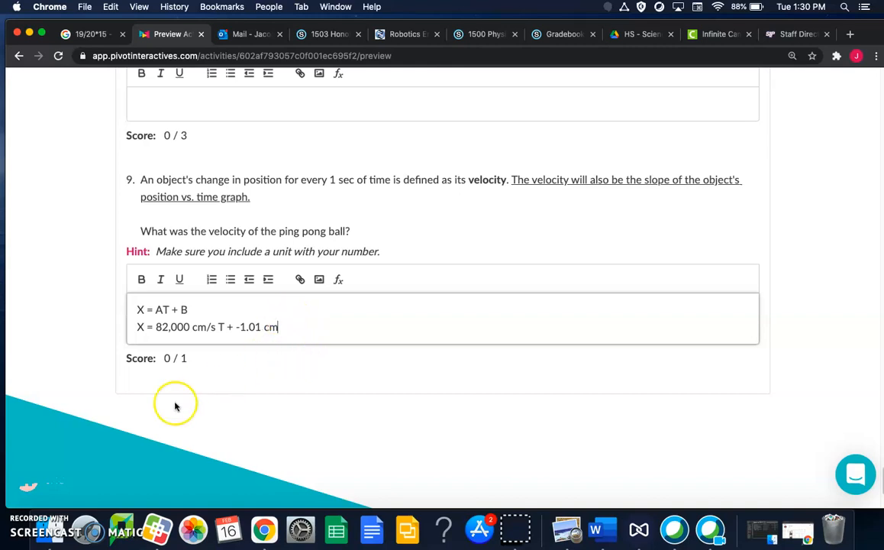